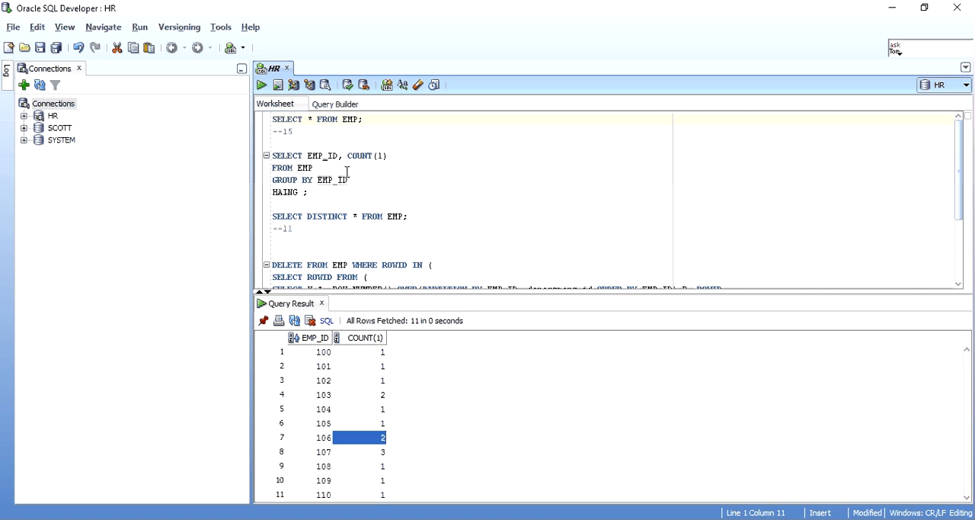
- Run SELECT * FROM EMP and inspect employee 100 King in department 90
click(262, 85)
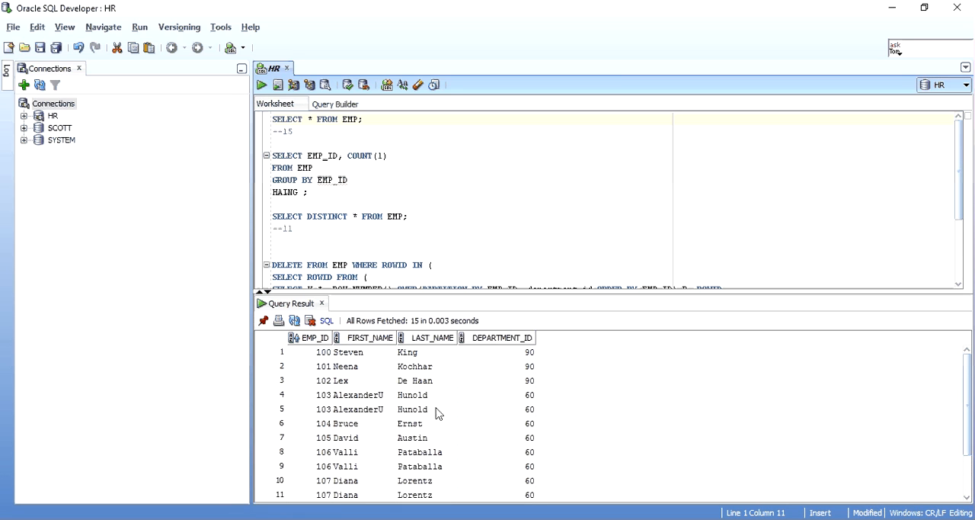
scroll(down, 3)
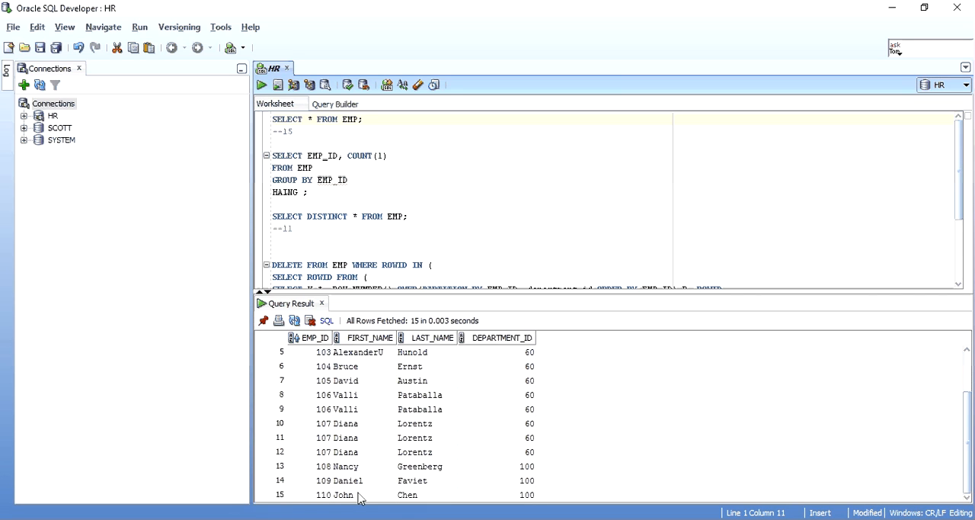
scroll(up, 3)
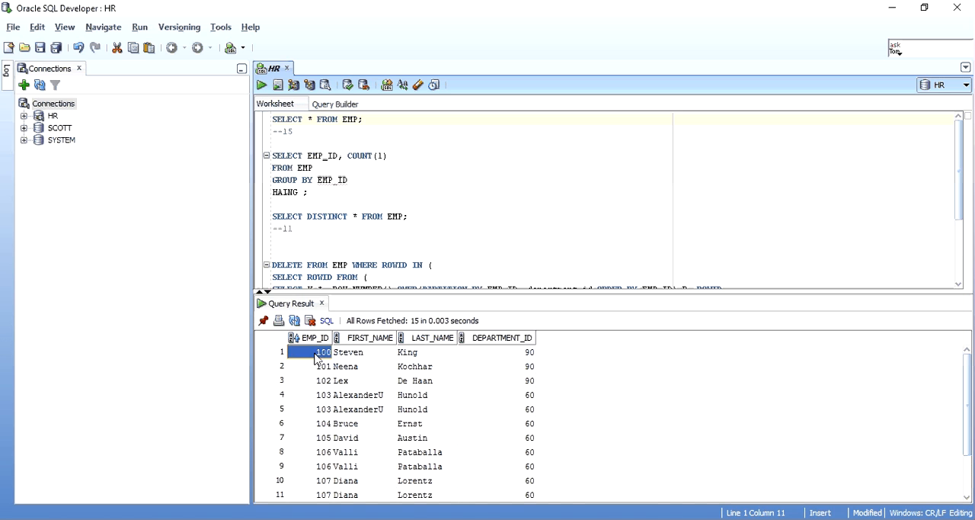
click(427, 352)
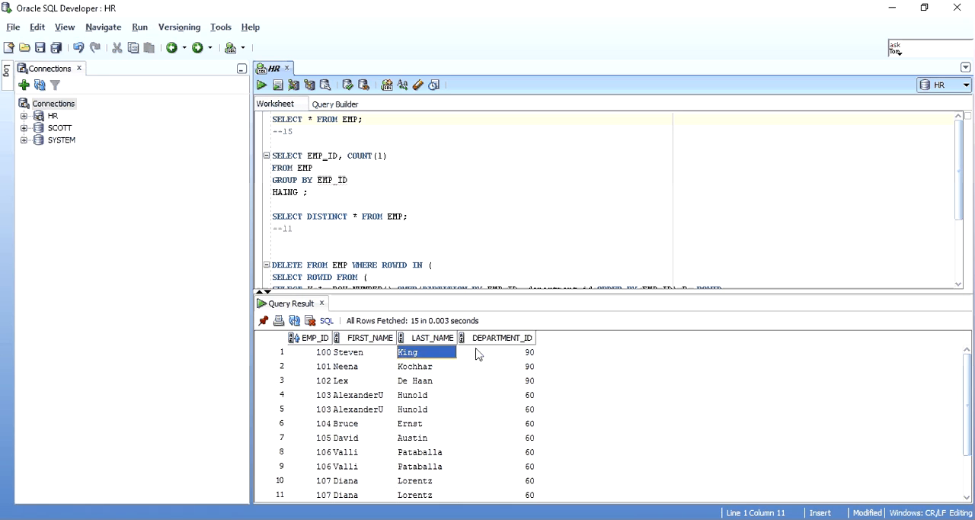
click(495, 352)
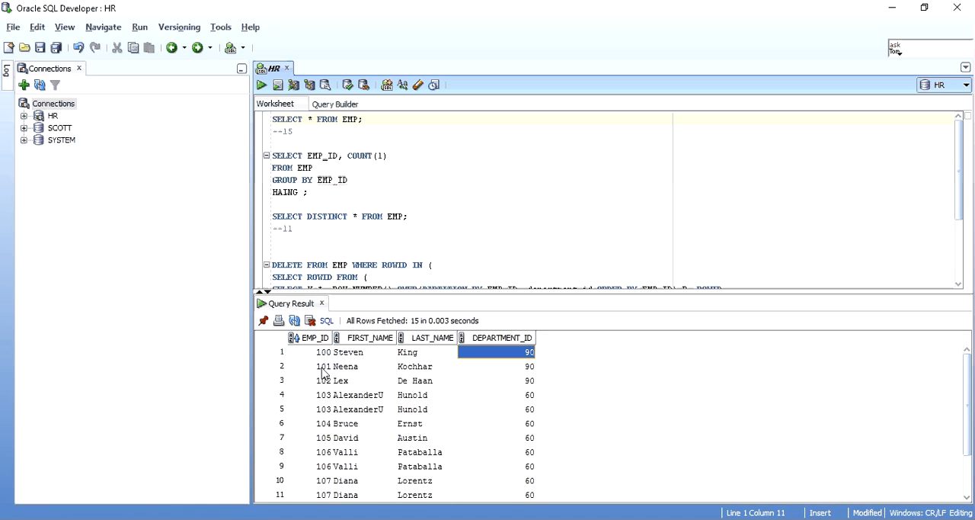
click(324, 395)
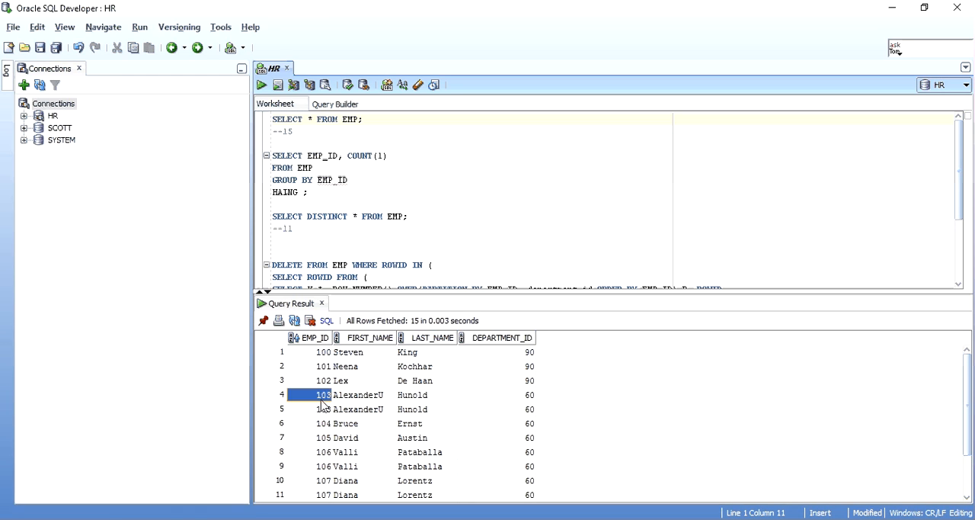
- Point out the duplicate Hunold and Pataballa rows among the 15 EMP results
click(323, 408)
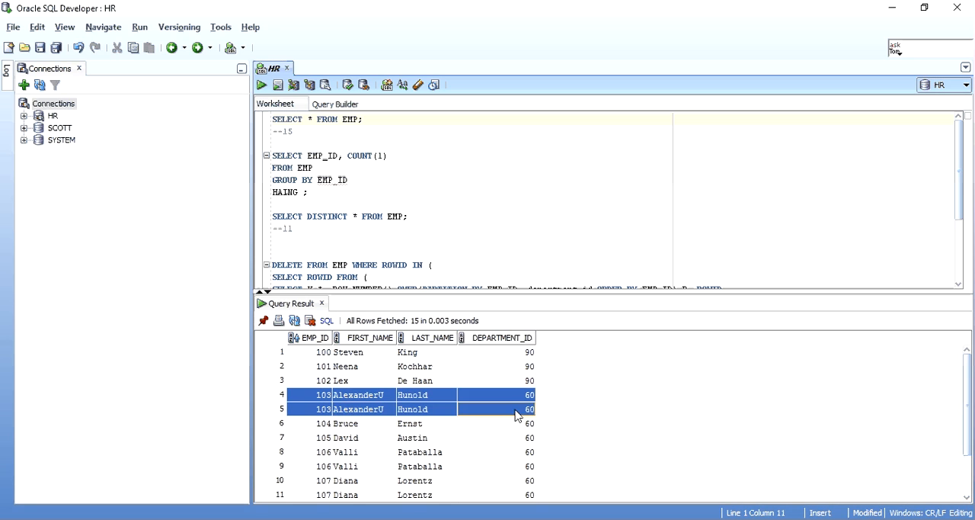
click(323, 394)
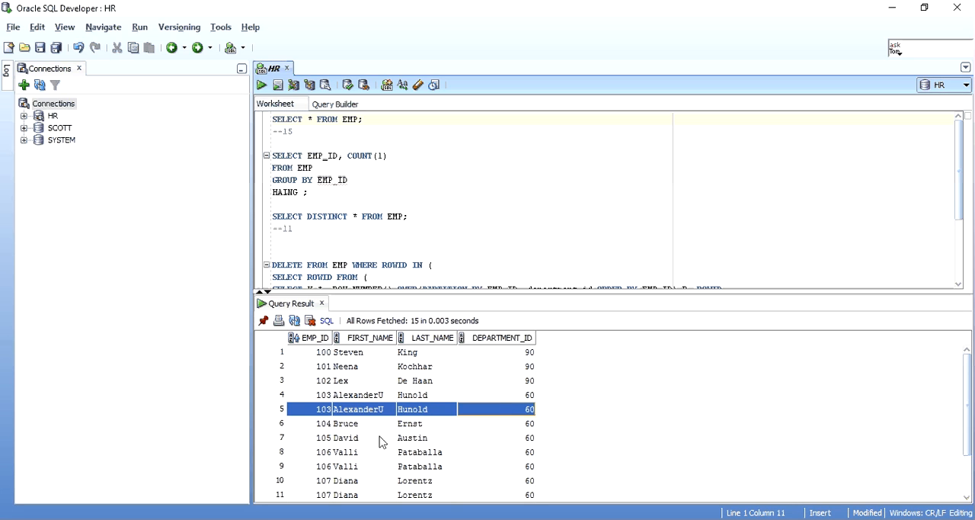
click(323, 424)
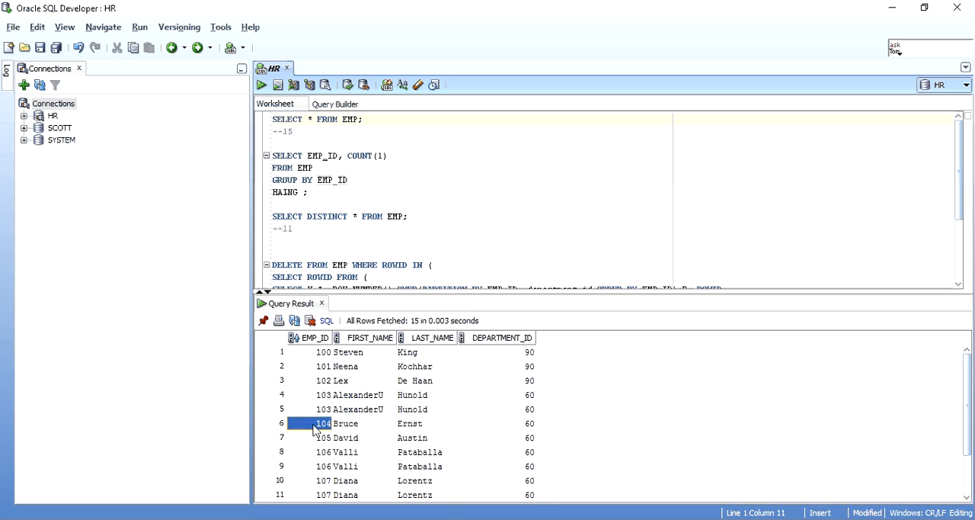
click(323, 451)
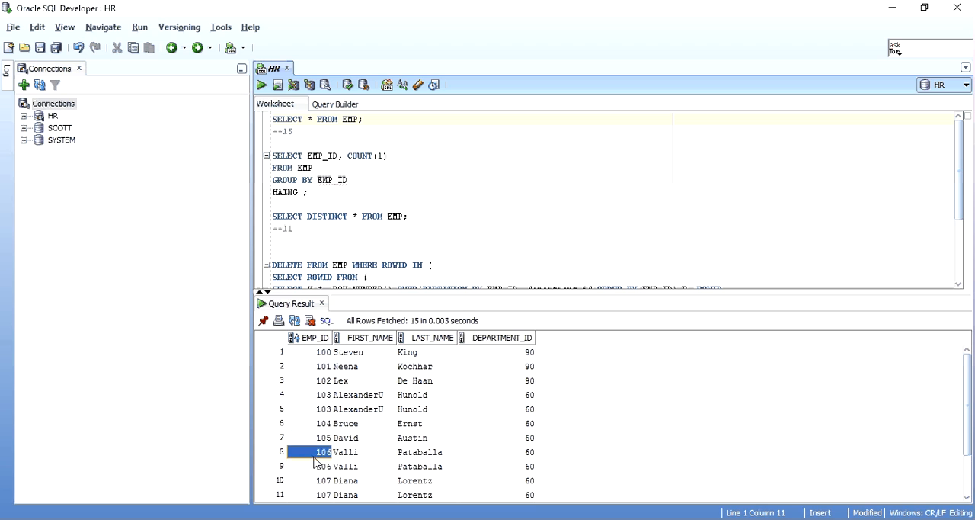
click(323, 466)
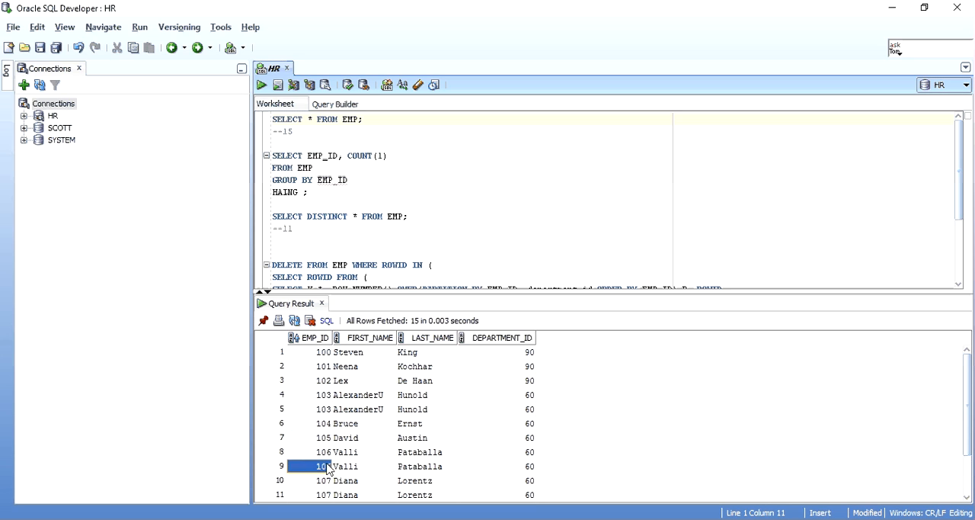
click(510, 466)
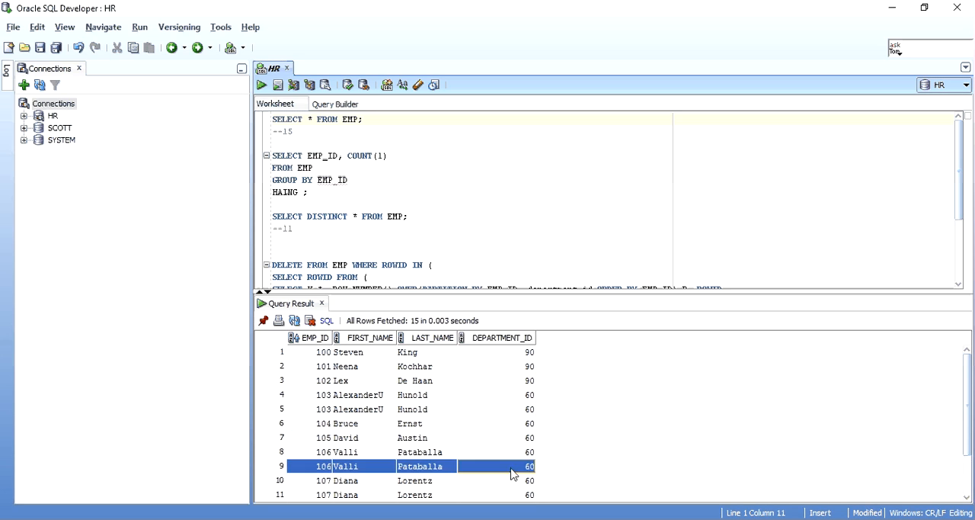
scroll(down, 3)
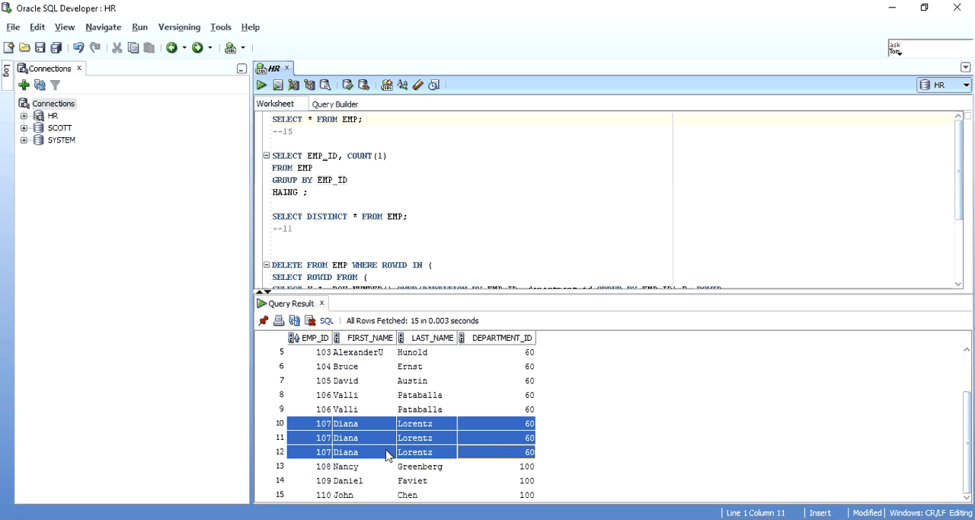
click(323, 395)
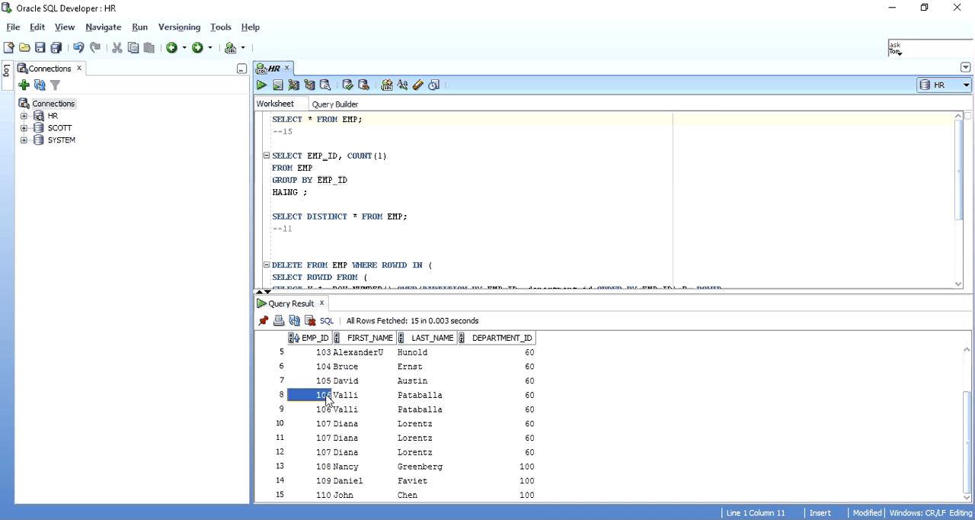
scroll(up, 3)
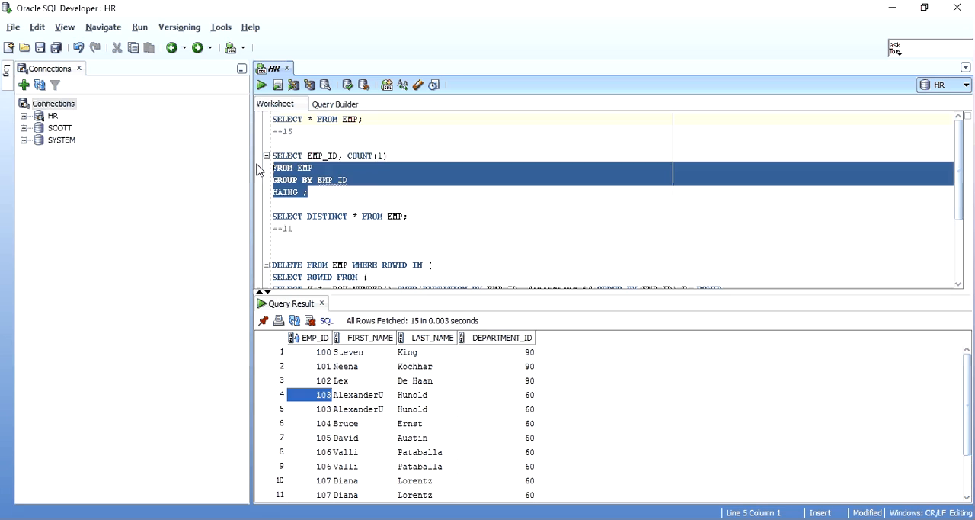
- Write SELECT EMP_ID, COUNT(1) FROM EMP grouped by EMP_ID
text(SELE)
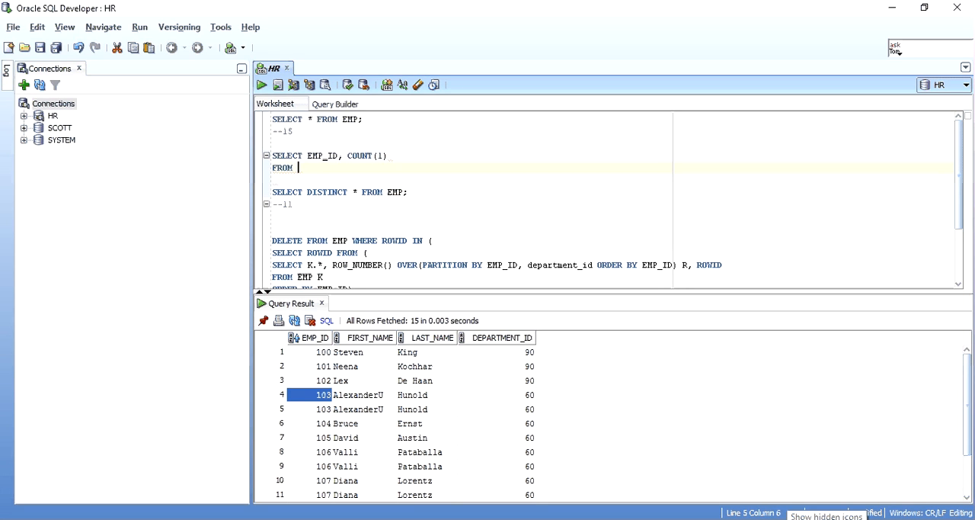
text(EMP)
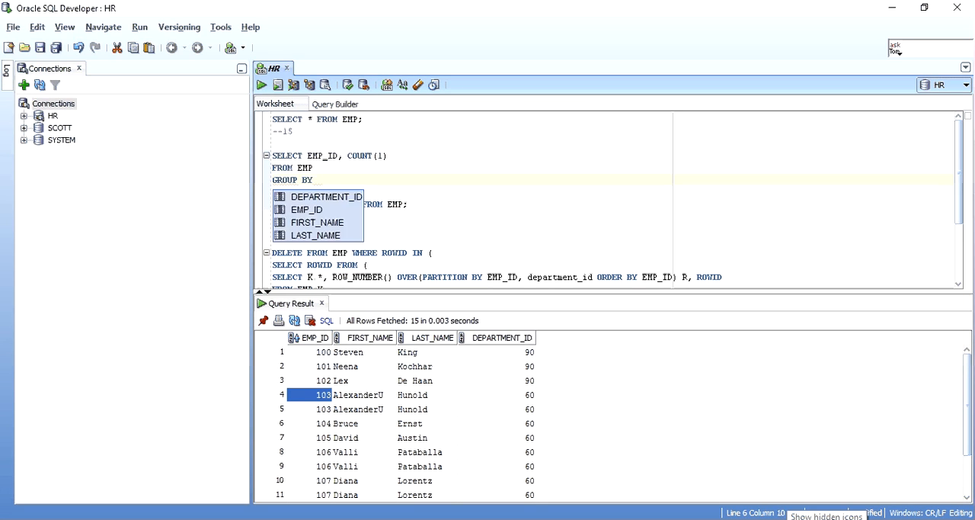
text(EMP_ID)
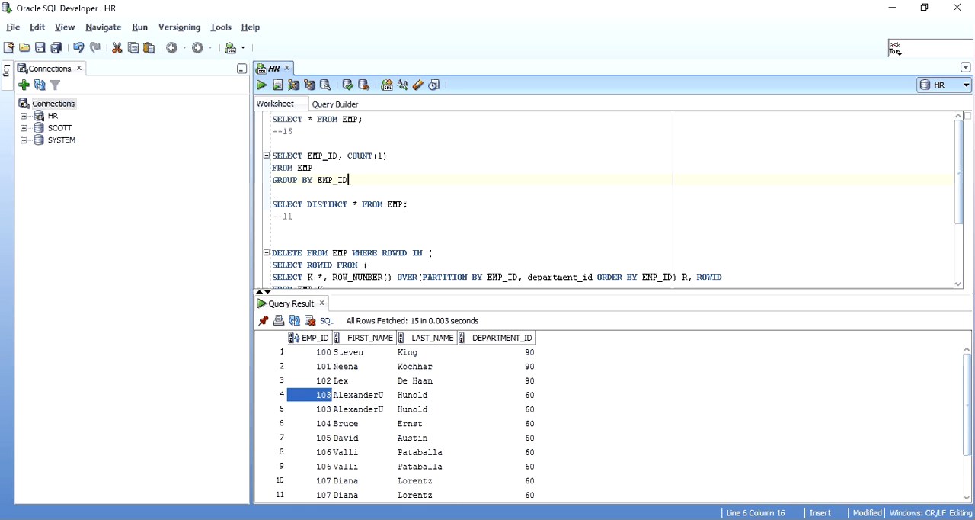
text(EMP_ID)
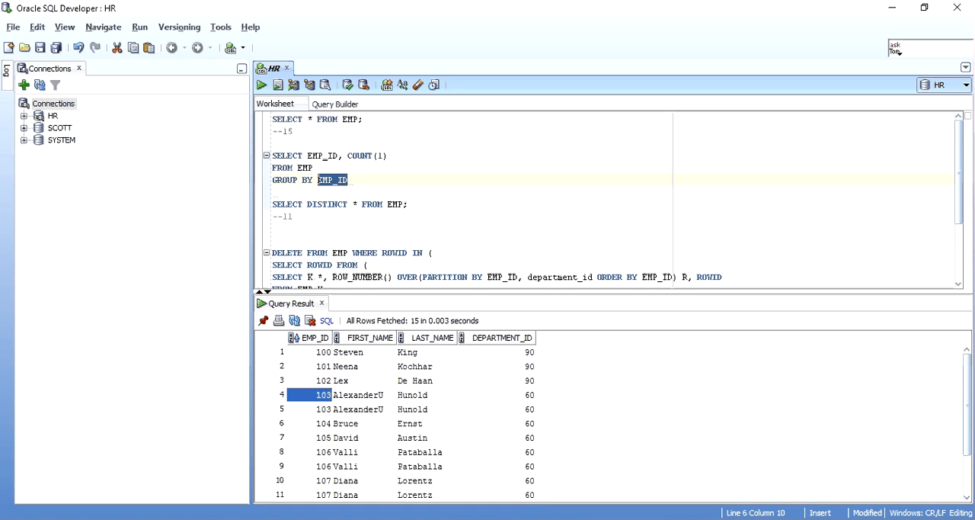
click(348, 180)
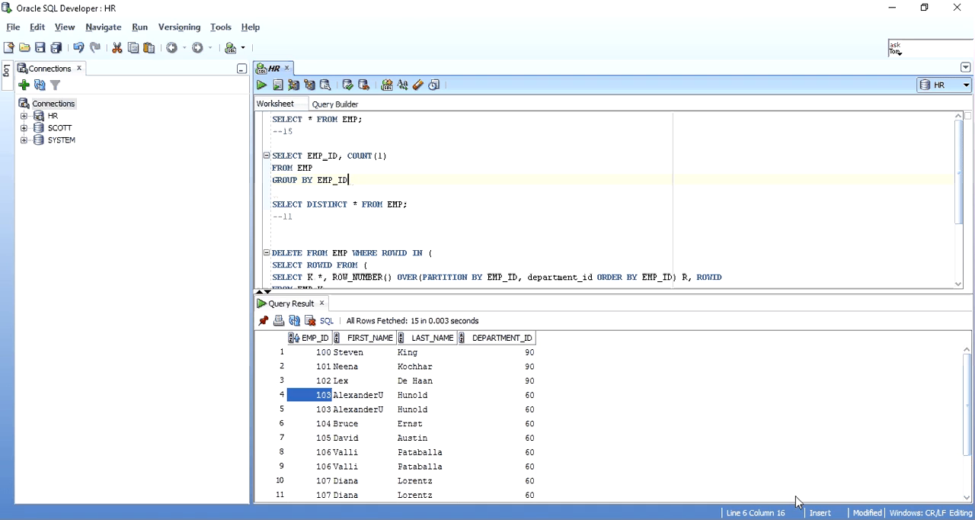
mouse_move(643, 472)
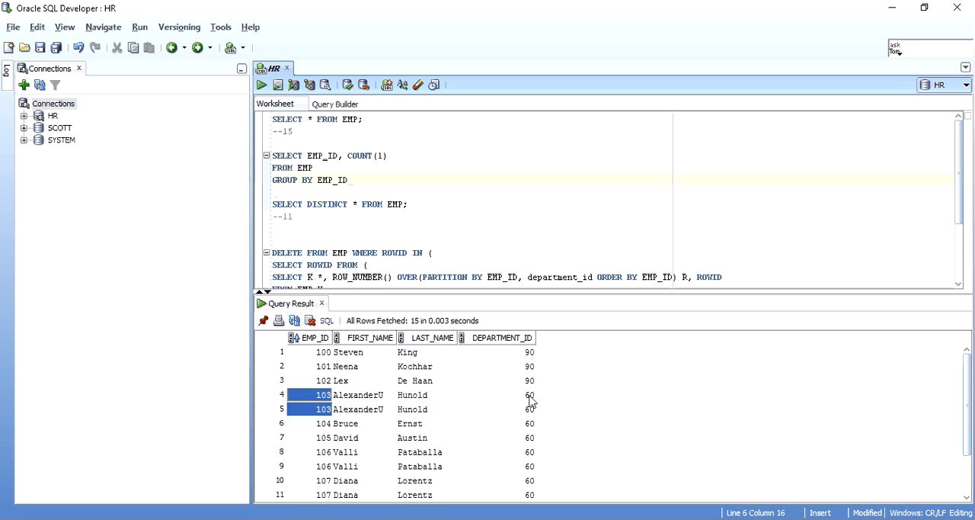
- Finish the GROUP BY EMP_ID line and start a HAVING clause (typed as HAING)
click(530, 395)
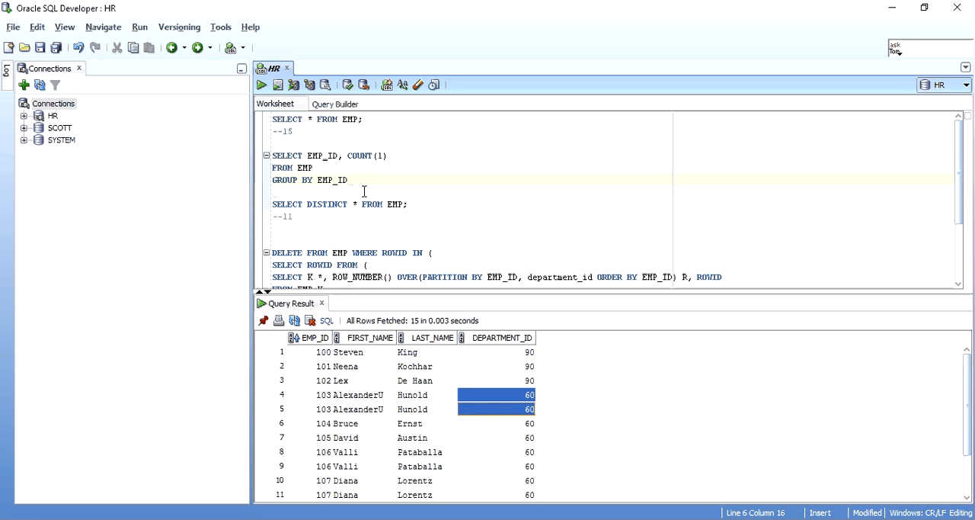
text(,)
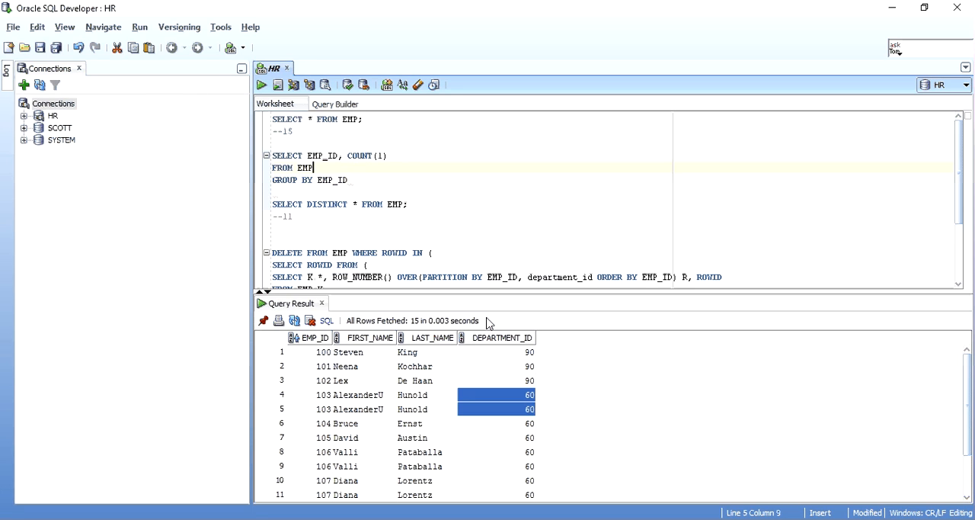
click(347, 180)
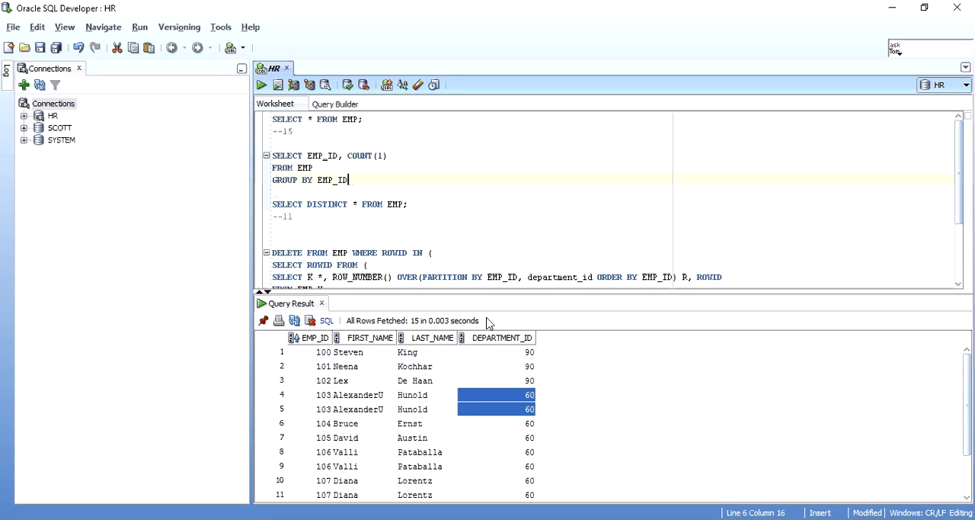
double_click(332, 180)
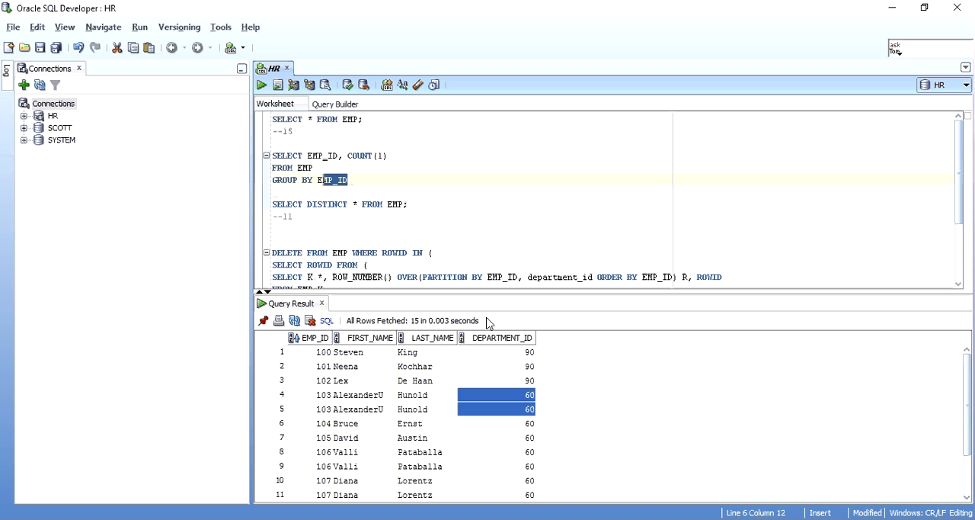
click(347, 179)
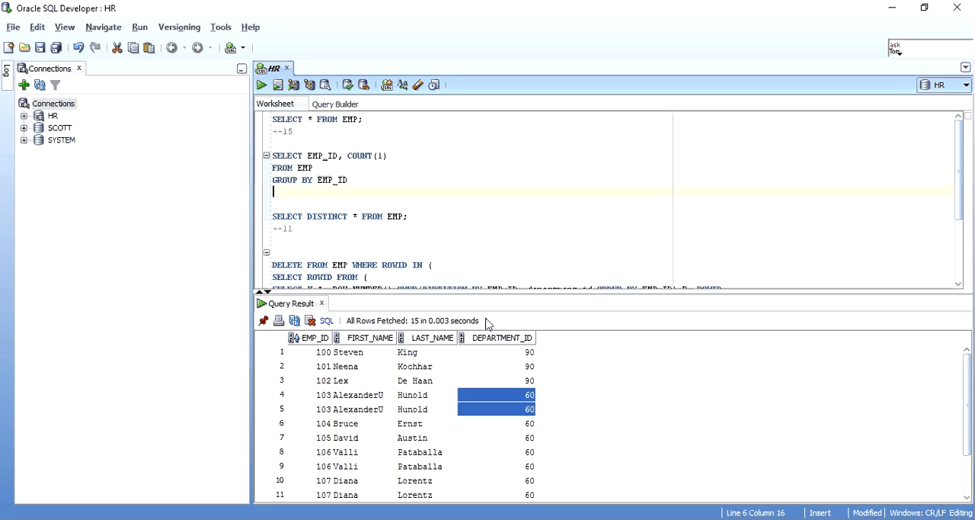
text(HAING)
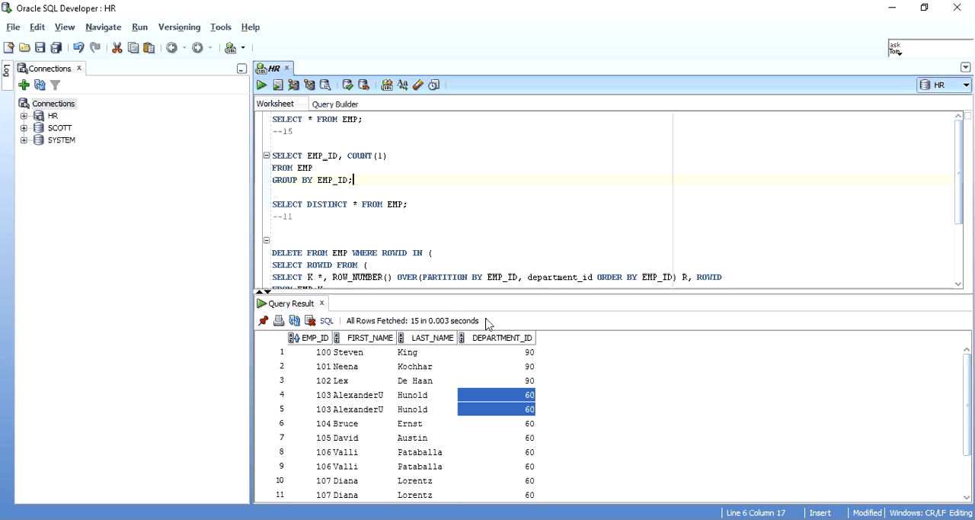
- Run the per-employee count query and sort its 11 result rows by EMP_ID ascending
click(261, 86)
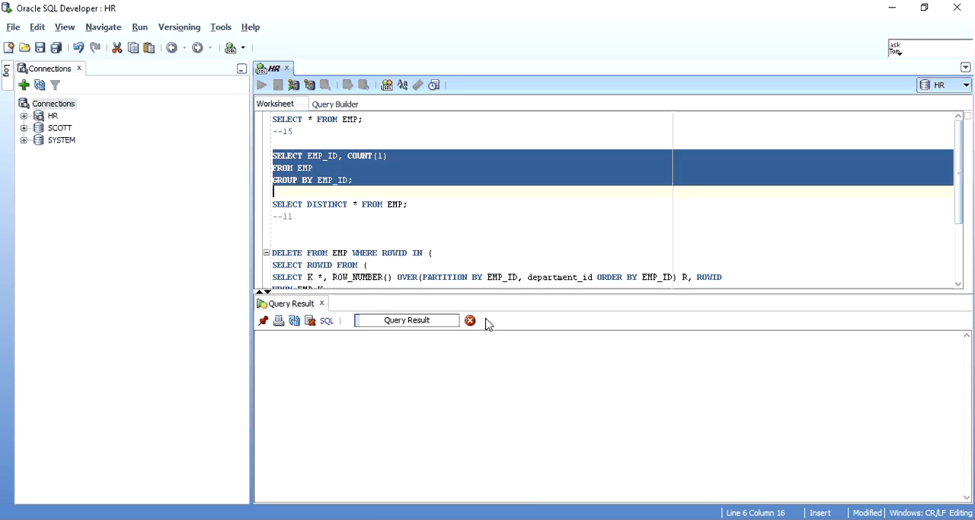
click(260, 86)
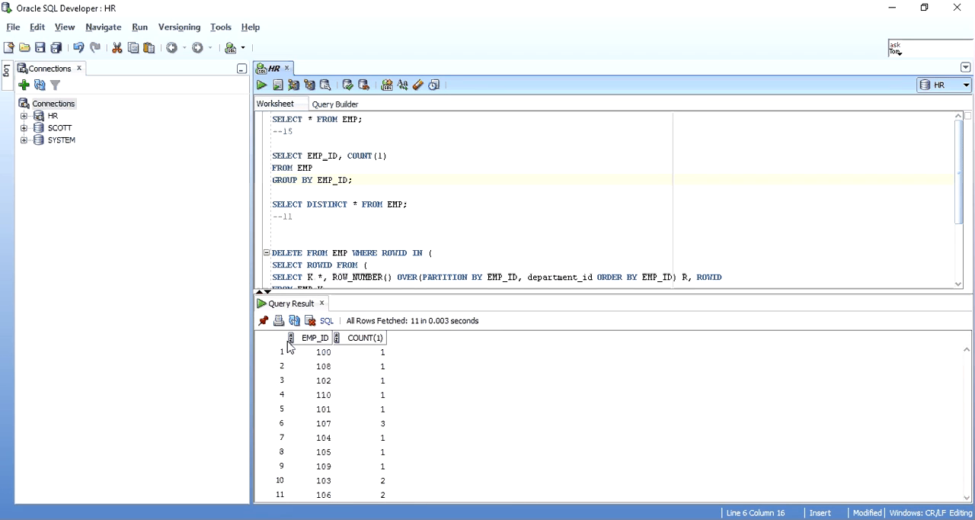
click(314, 338)
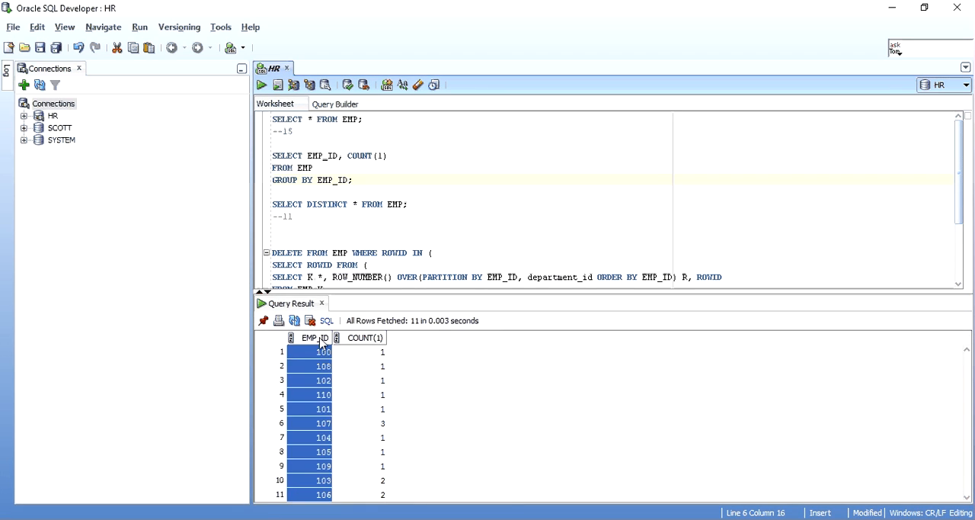
click(314, 338)
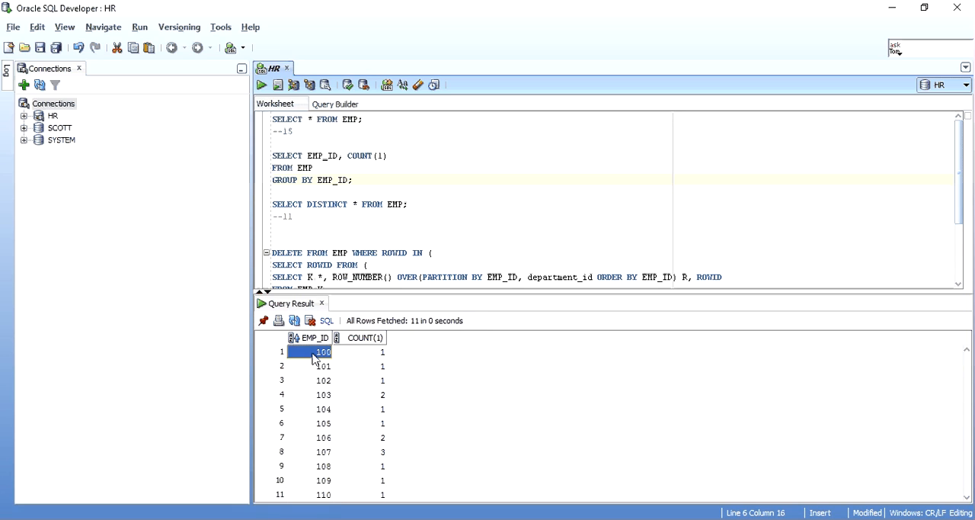
mouse_move(387, 360)
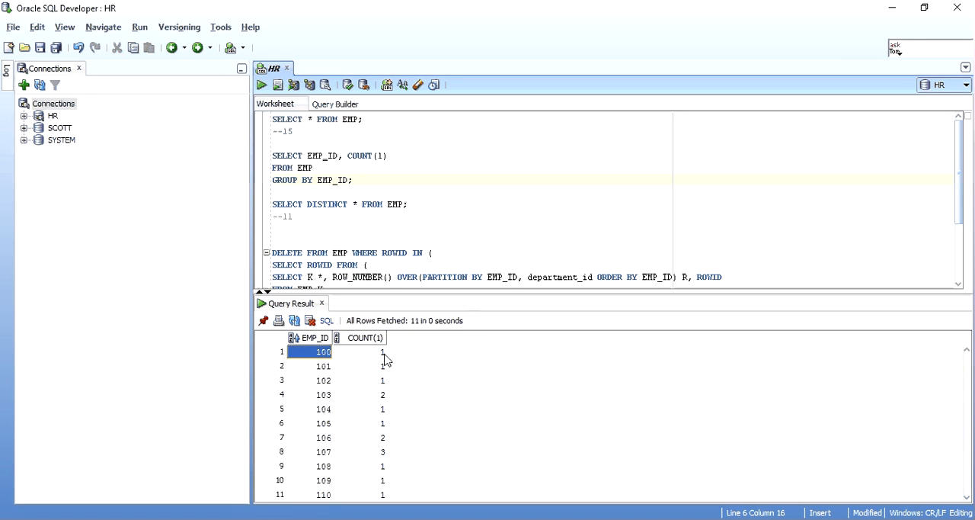
mouse_move(316, 361)
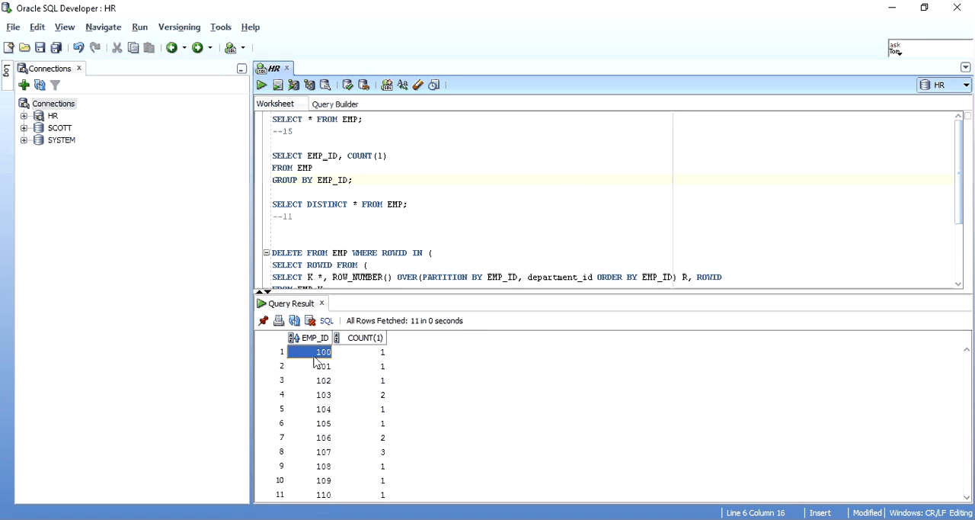
- Pick out employees 103 and 106 counted twice and 107 counted three times
click(364, 366)
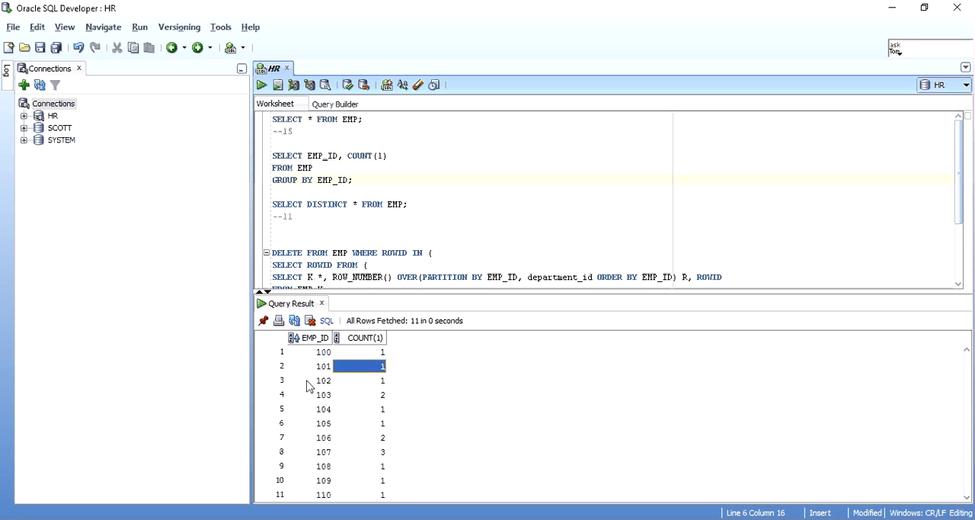
click(323, 393)
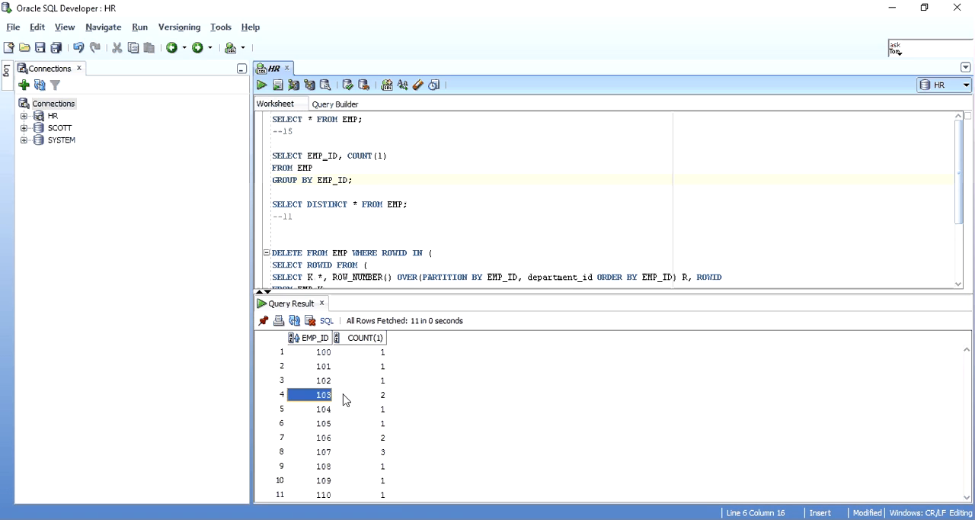
click(323, 438)
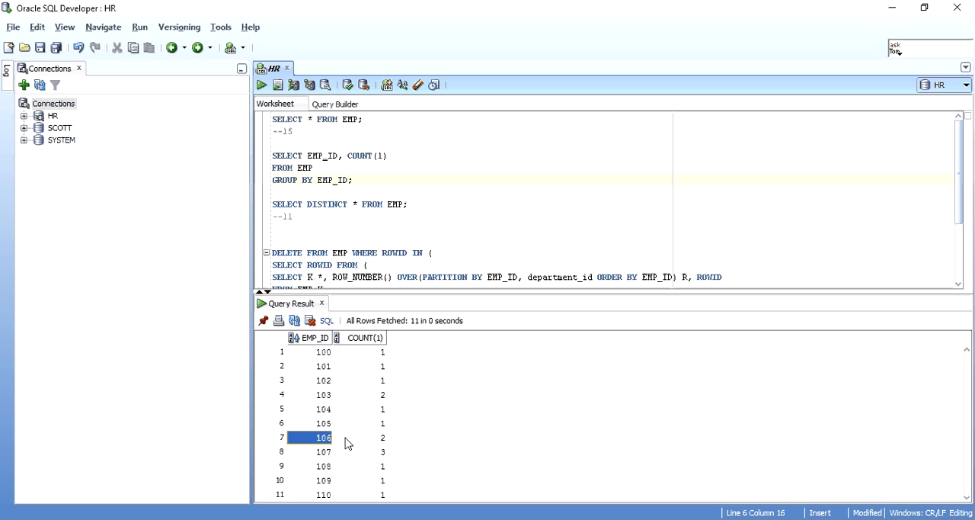
click(359, 451)
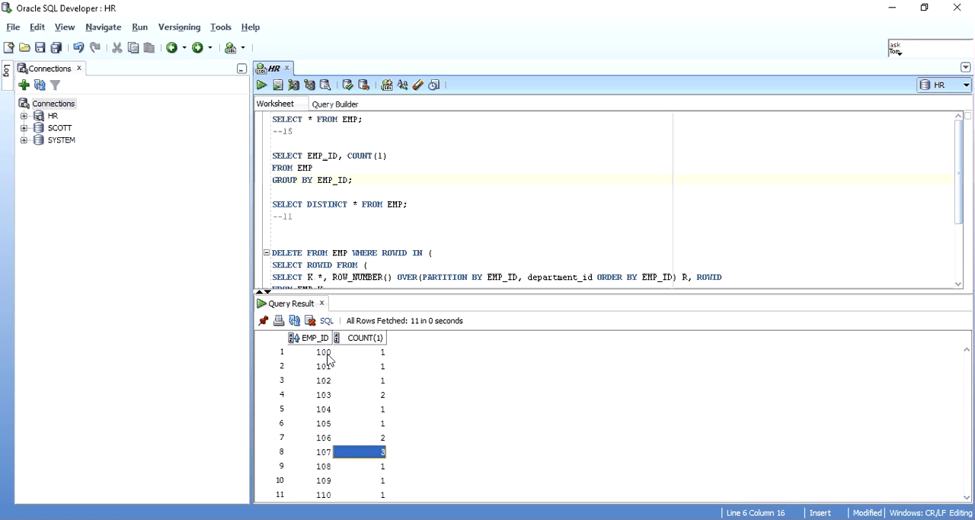
mouse_move(323, 387)
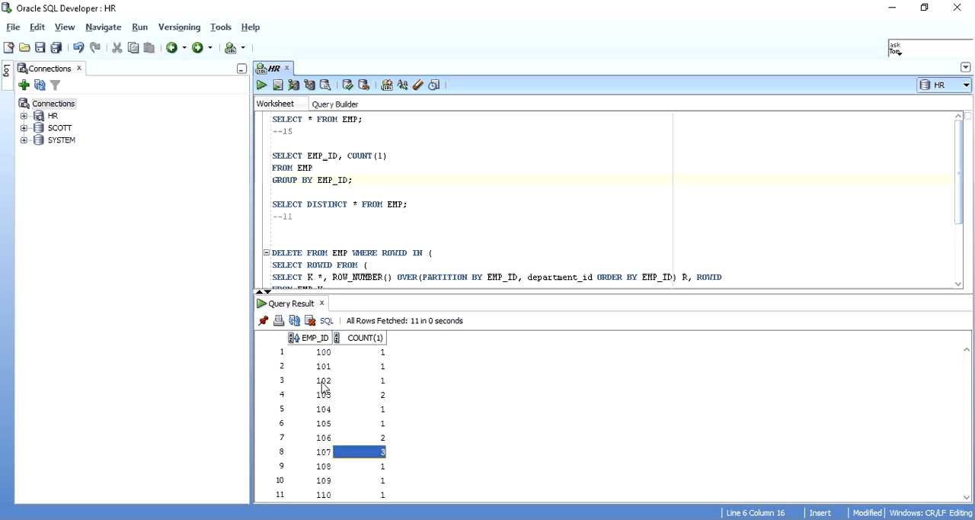
mouse_move(425, 369)
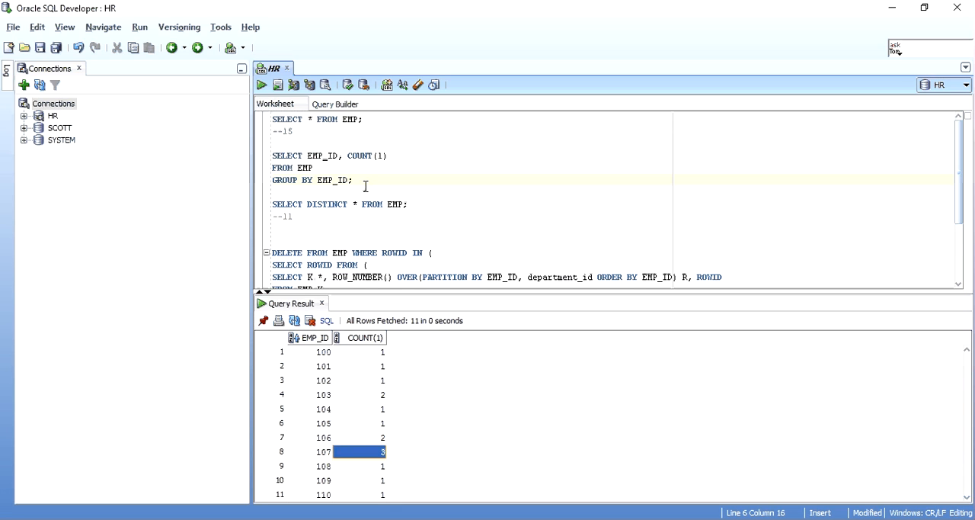
- Add HAVING COUNT(1) > 1; to the grouped query and run it
text(HAIN;)
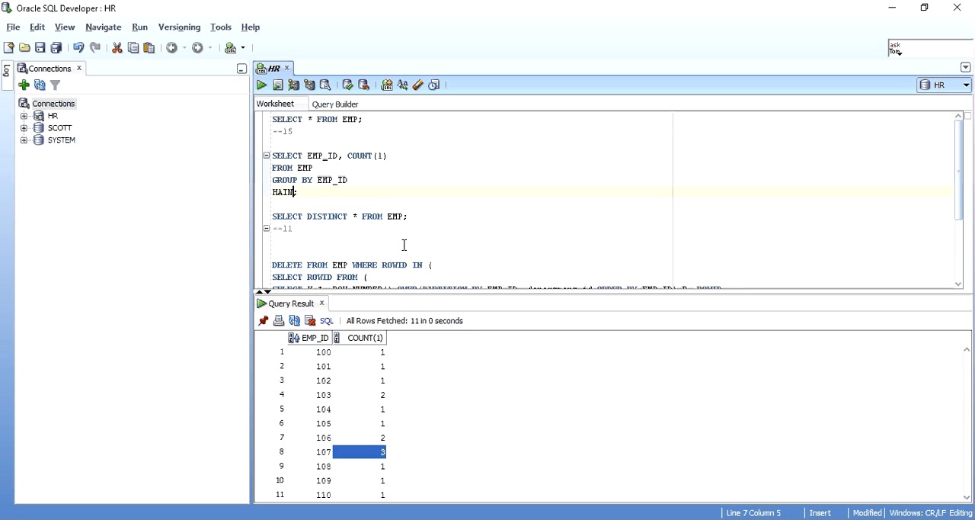
key(Backspace)
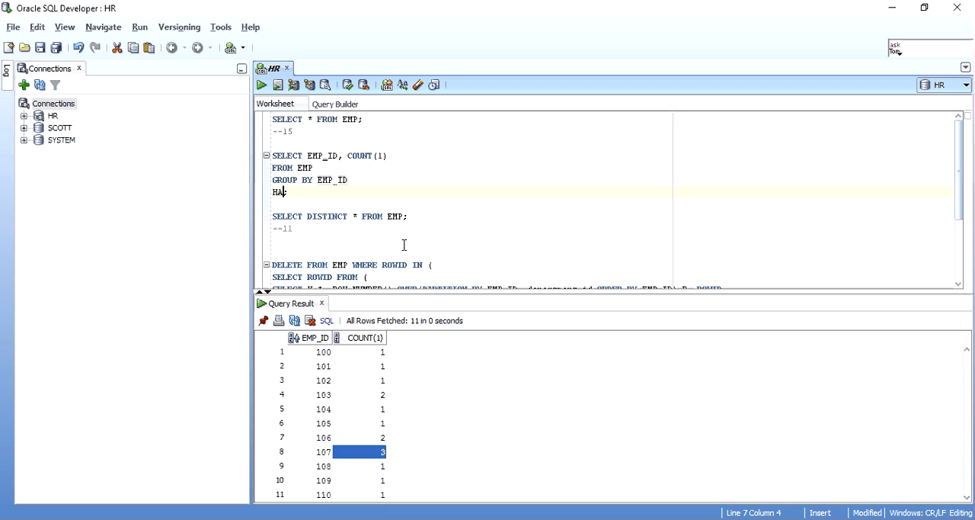
text(VING)
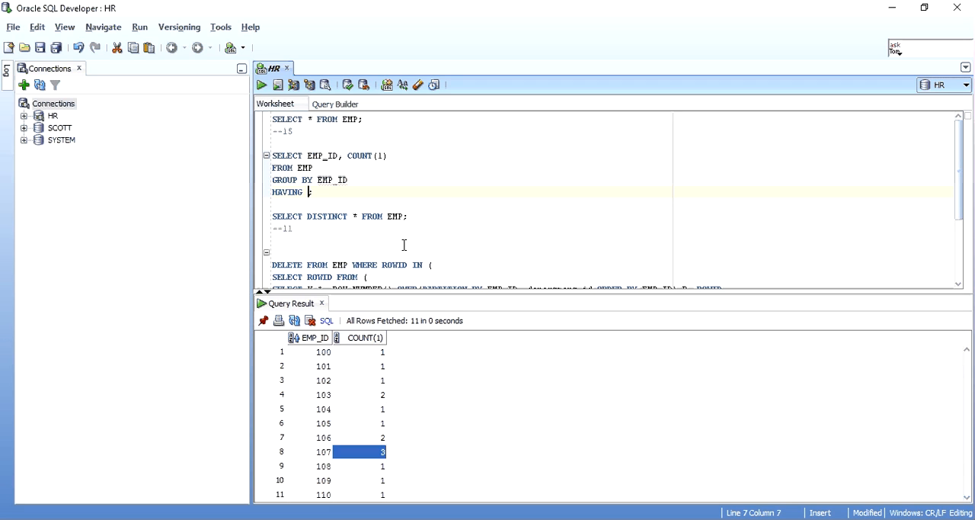
text(COUNT(1) > 1)
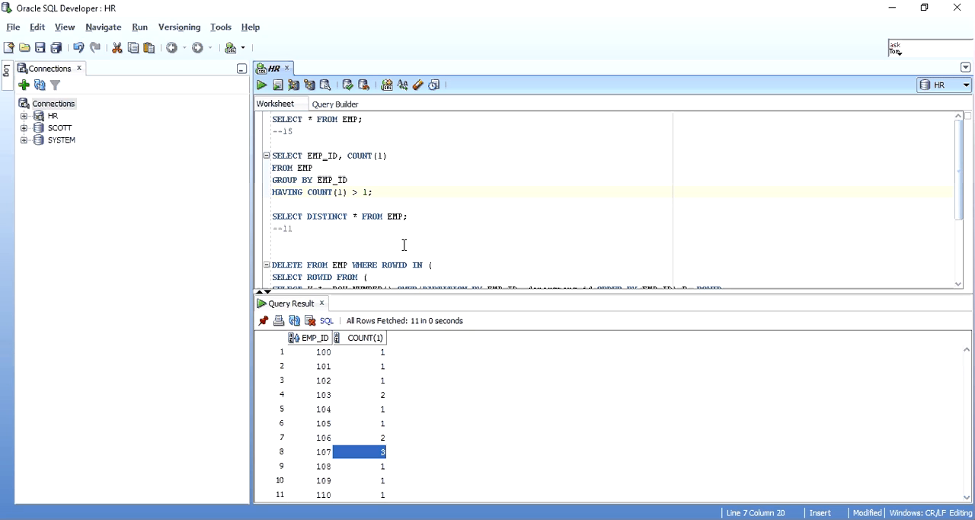
click(277, 85)
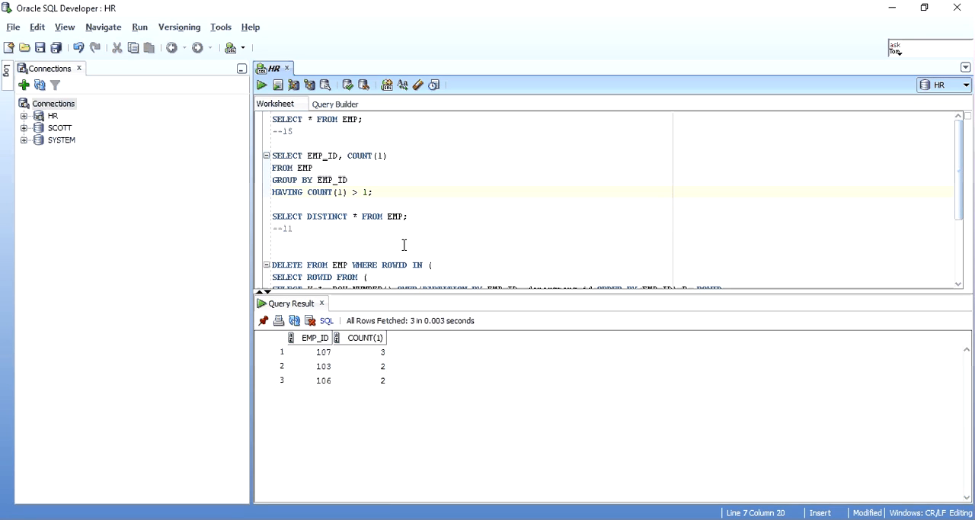
key(Backspace)
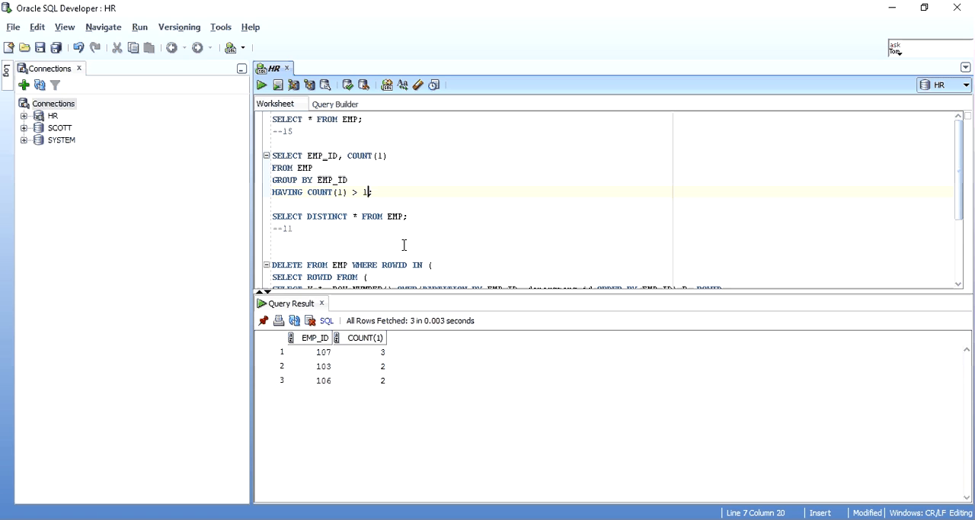
text(;)
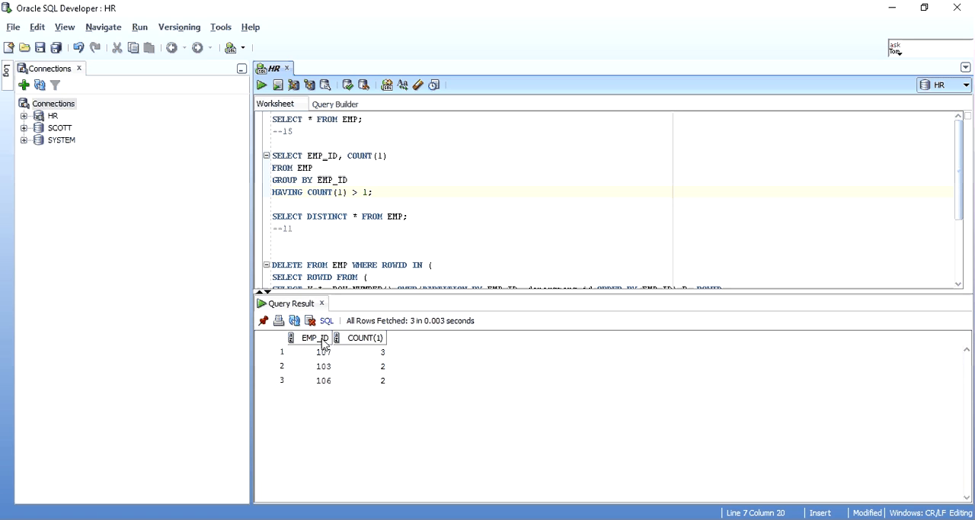
- Sort the three duplicate results by EMP_ID and mark employees 103, 106 and 107
click(314, 339)
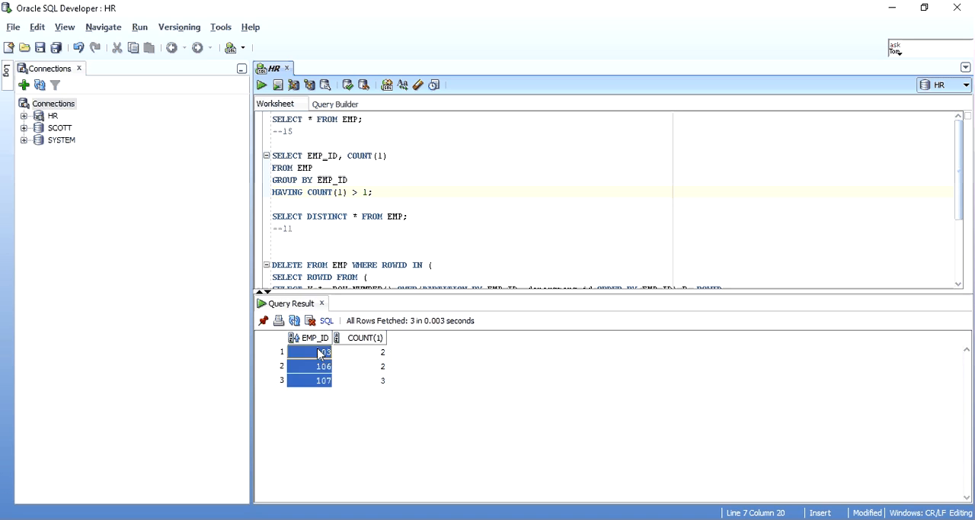
click(324, 351)
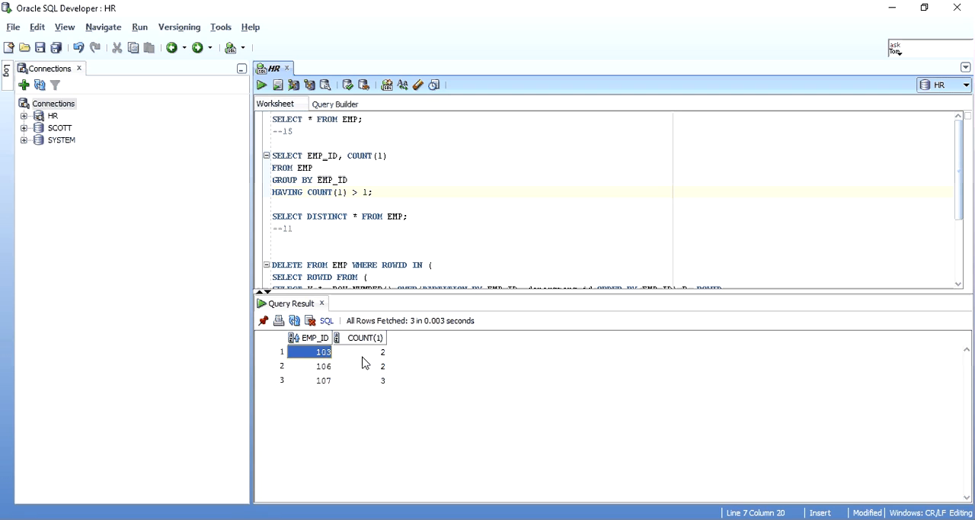
click(364, 366)
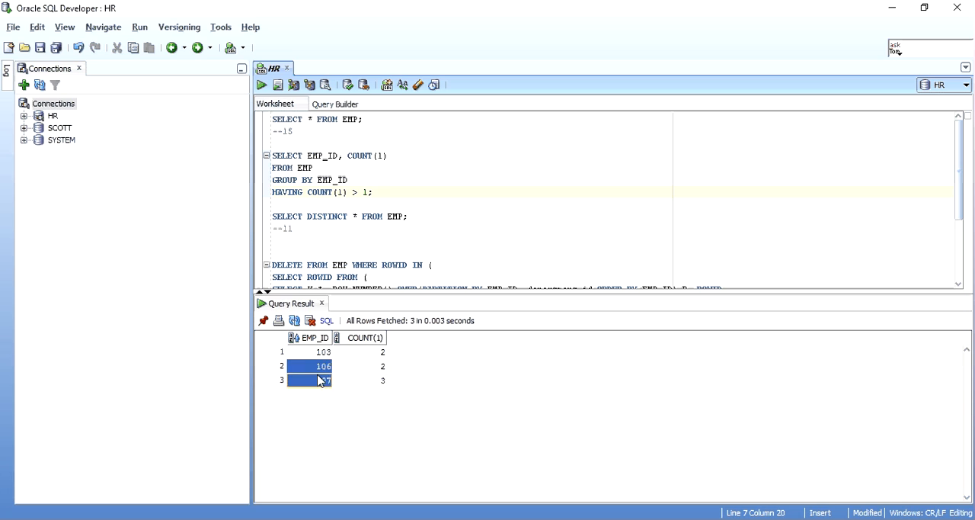
click(360, 381)
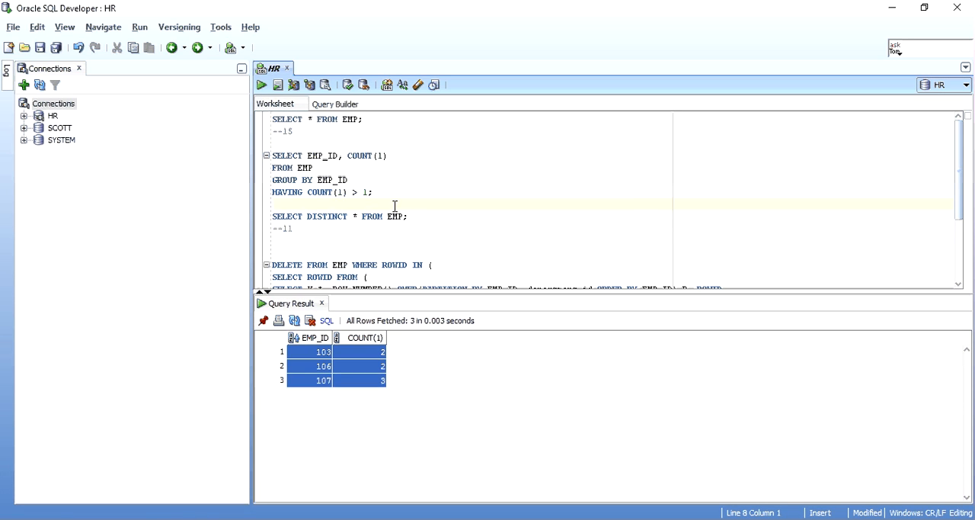
- Run SELECT DISTINCT * FROM EMP returning 11 unique rows, then place the caret for a new query
click(262, 85)
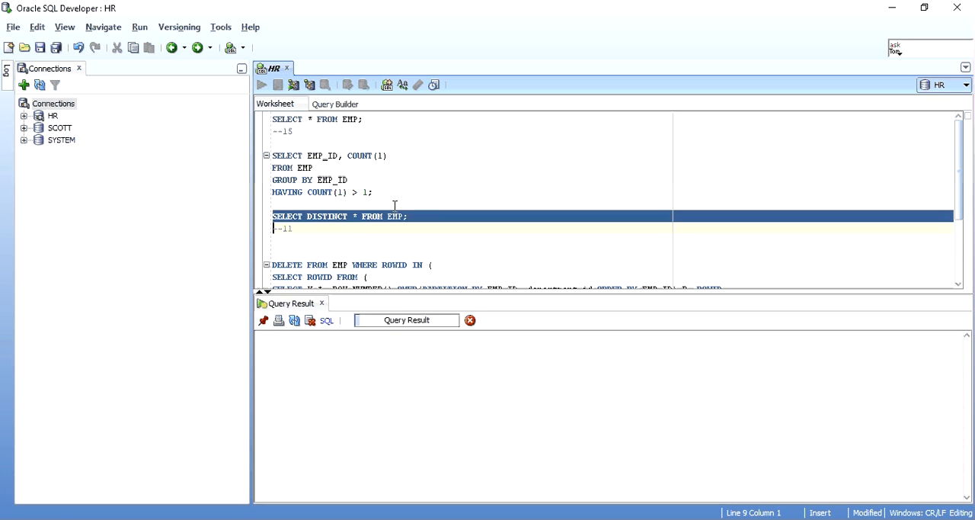
click(262, 86)
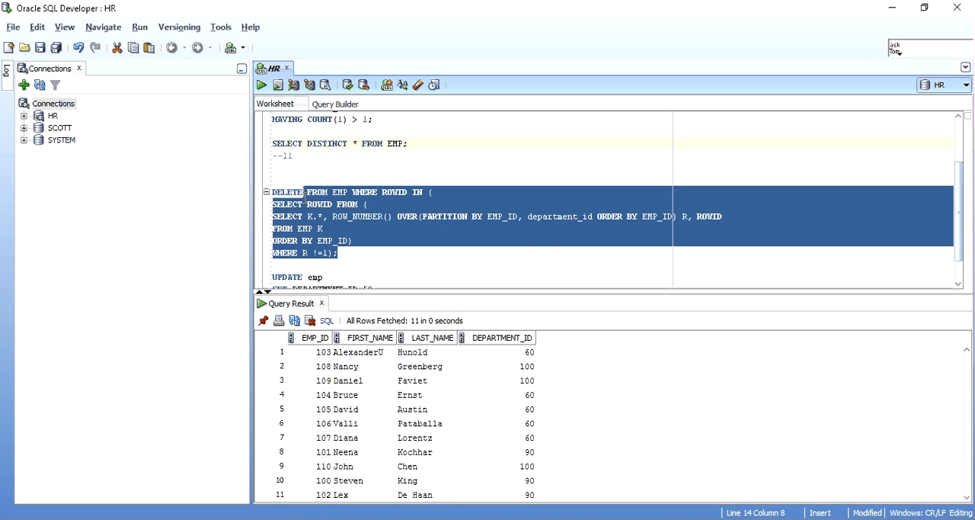
click(303, 168)
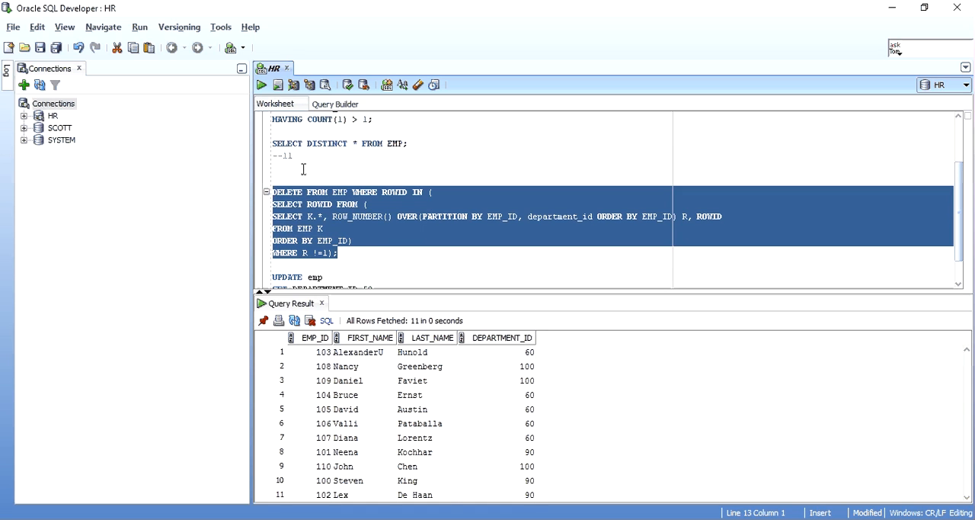
click(294, 156)
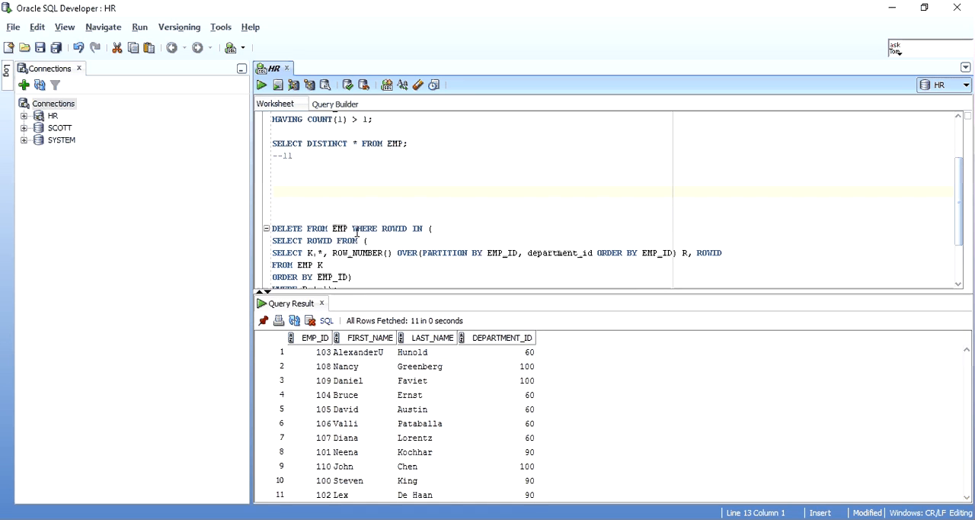
- Write and run SELECT * FROM EMP K, then qualify the star as K.*
text(SELE)
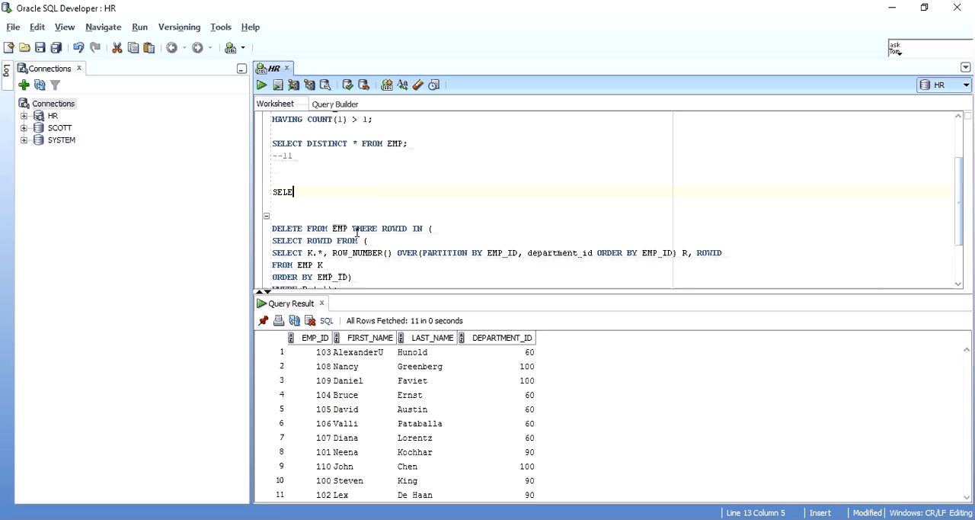
text(CT * FROM EMP;)
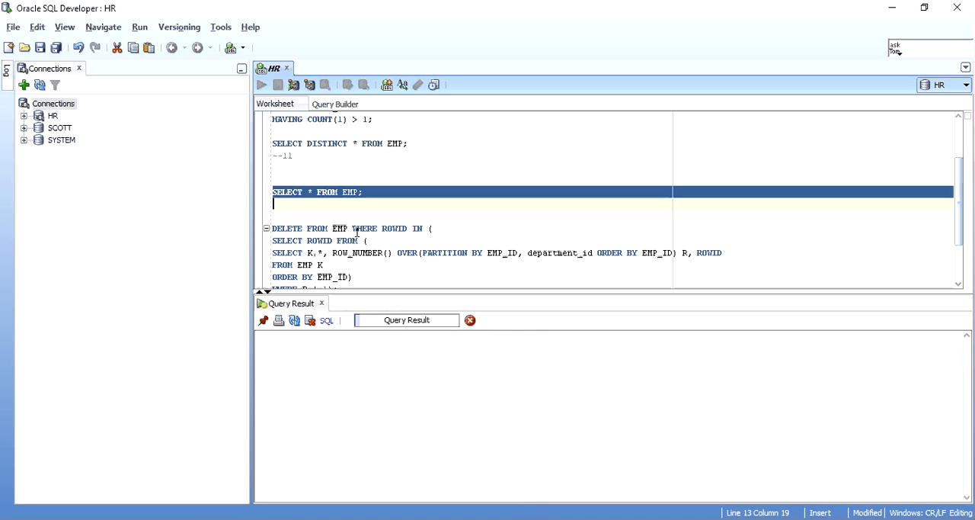
click(260, 85)
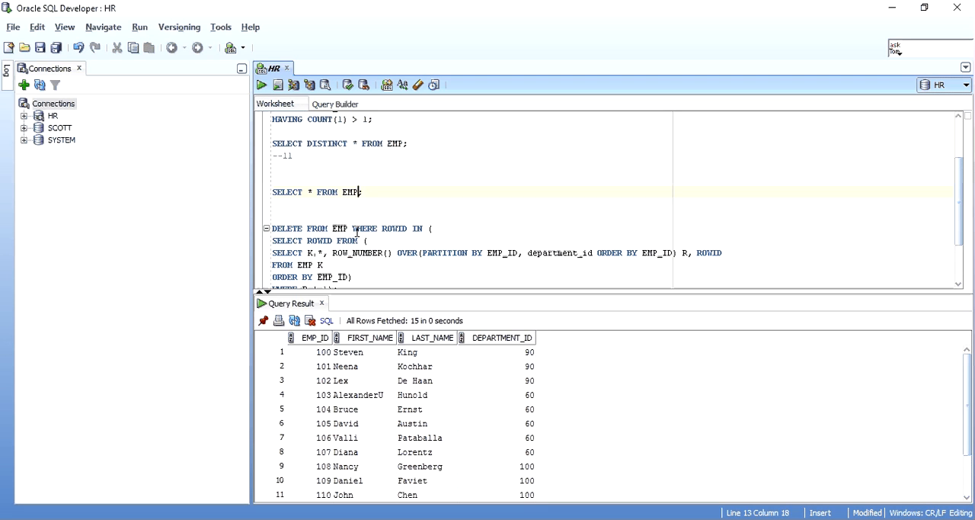
text(k)
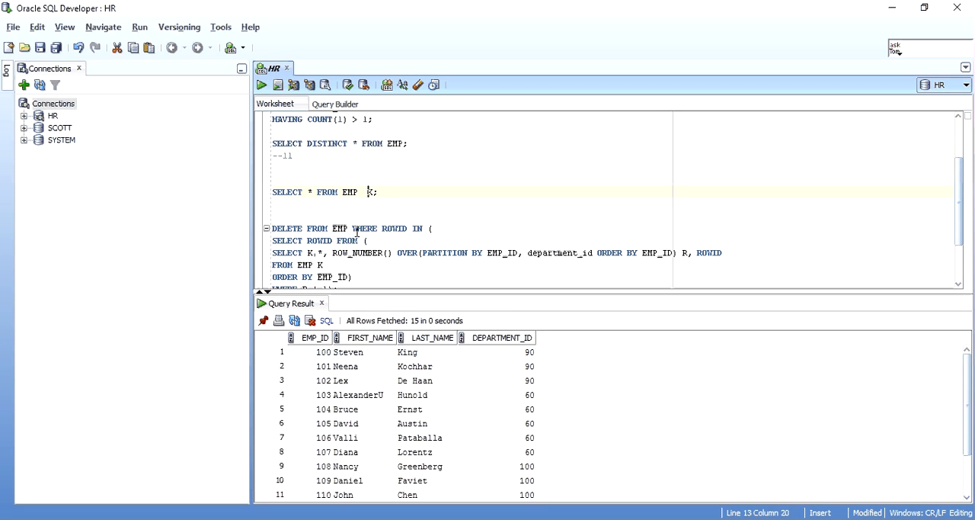
click(307, 192)
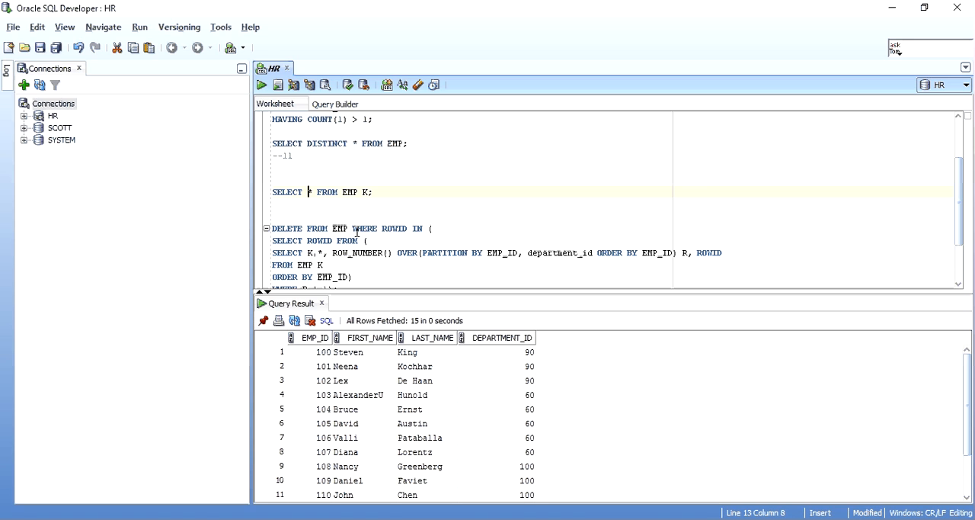
text(K.)
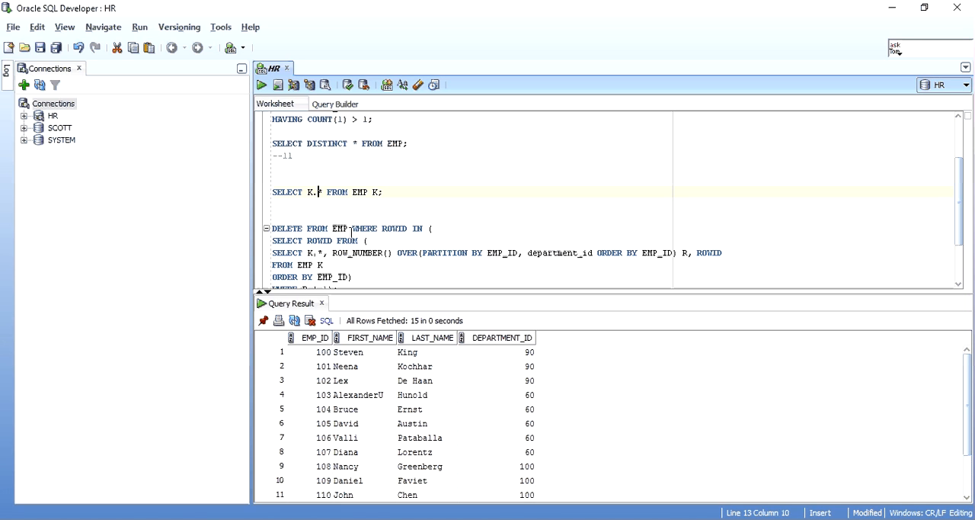
text(*)
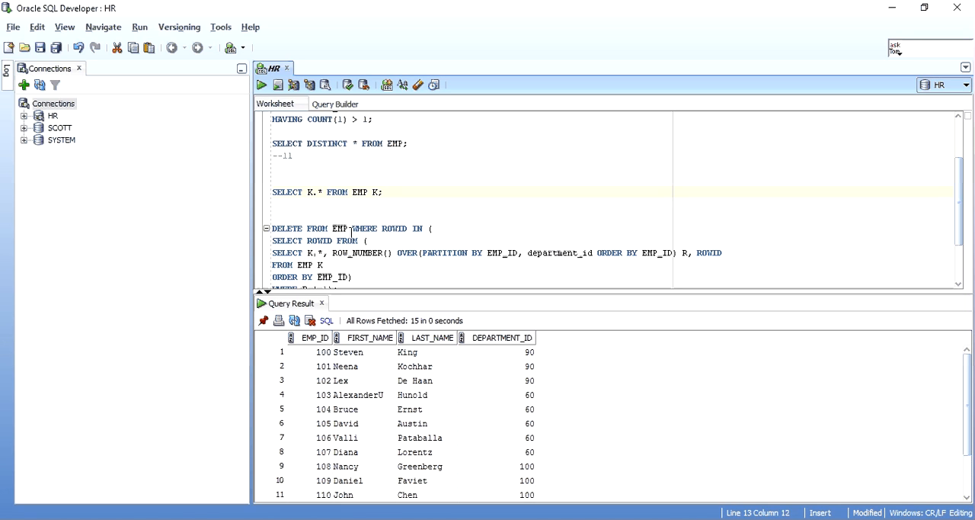
- Add ROW_NUMBER() OVER(ORDER BY EMP_ID) to the select list
text(, RO)
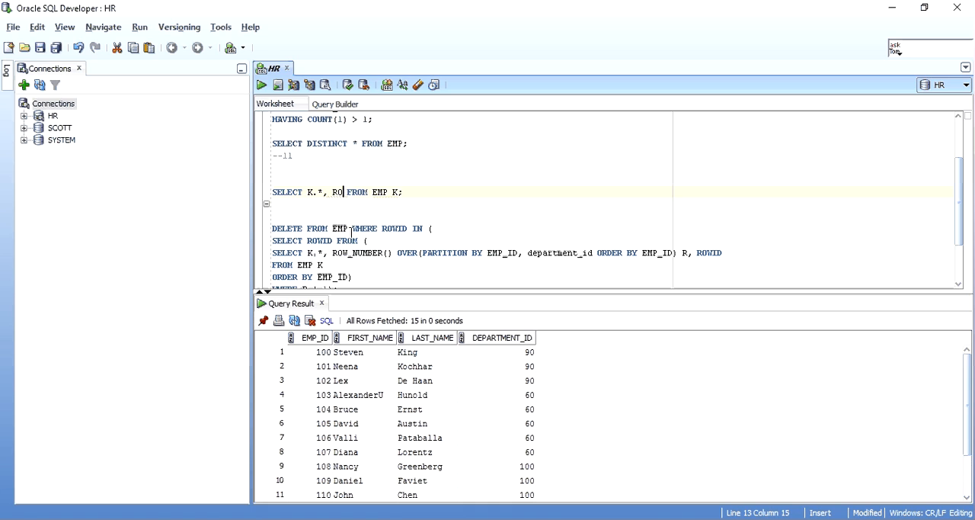
text(W_NUMBER)
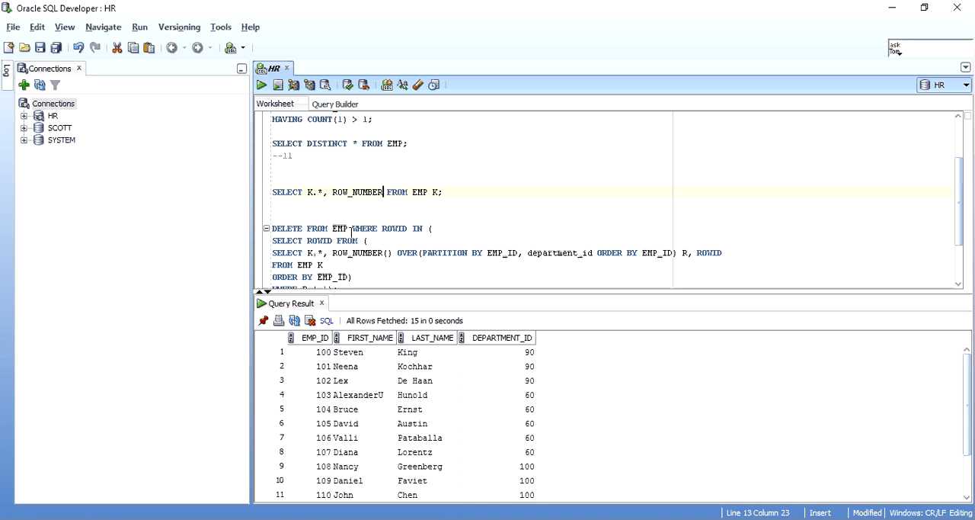
text(() OVER)
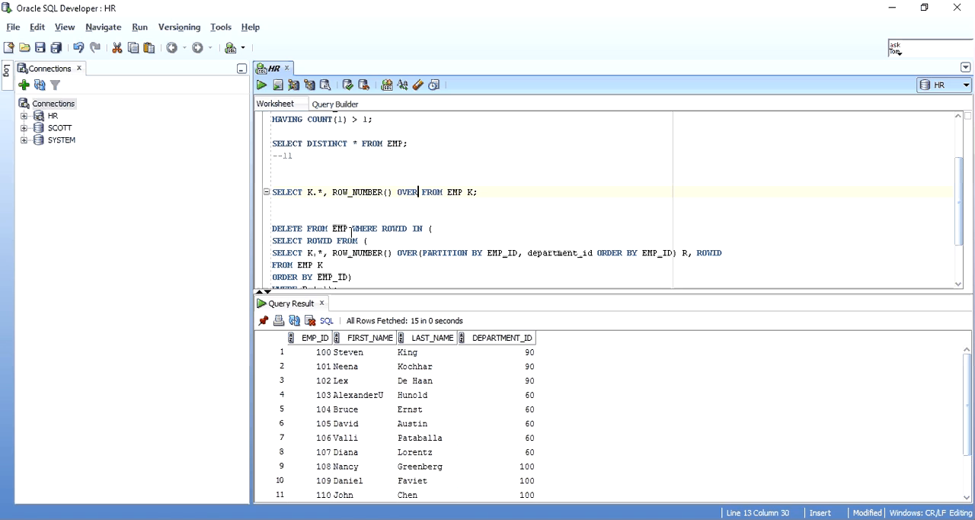
text((ORDER BY)
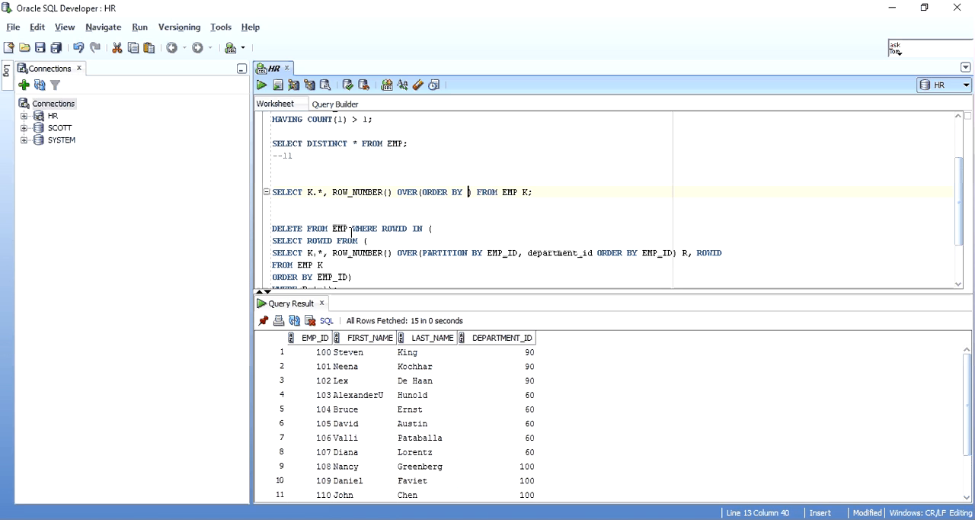
text(EMP_ID)
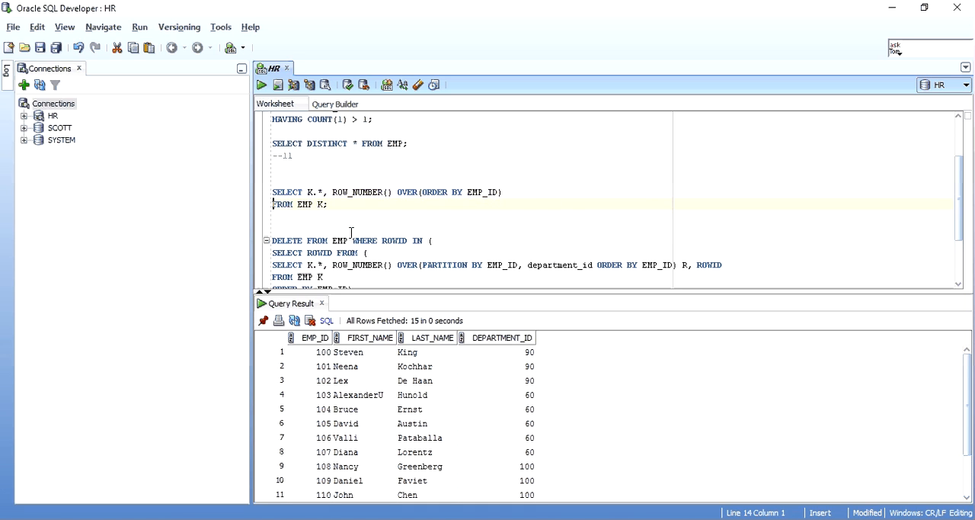
- Run the ROW_NUMBER query and check rows are numbered 1 to 15 including duplicates
click(277, 85)
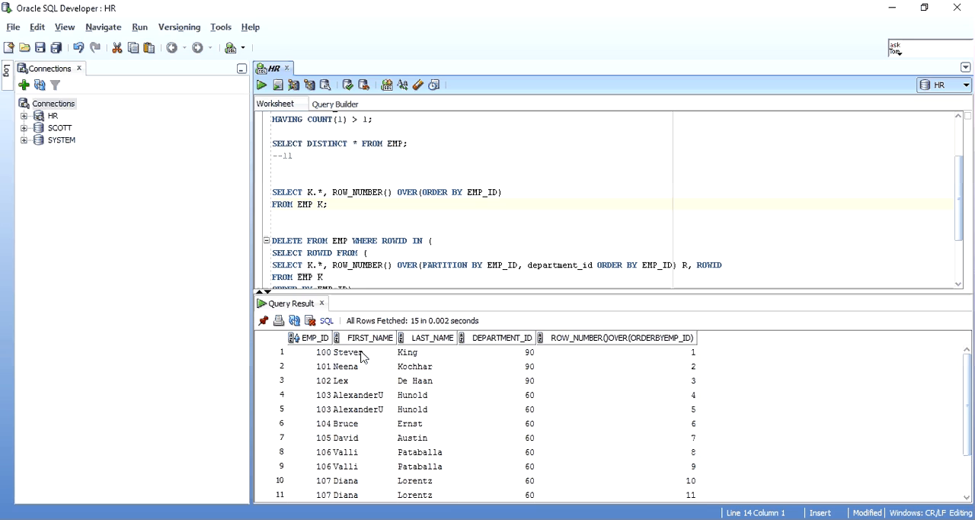
click(318, 350)
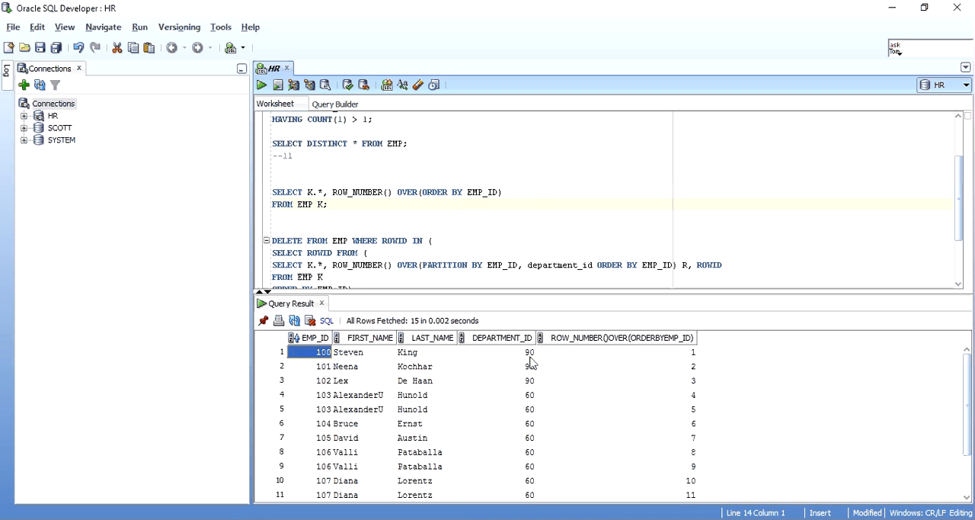
click(616, 366)
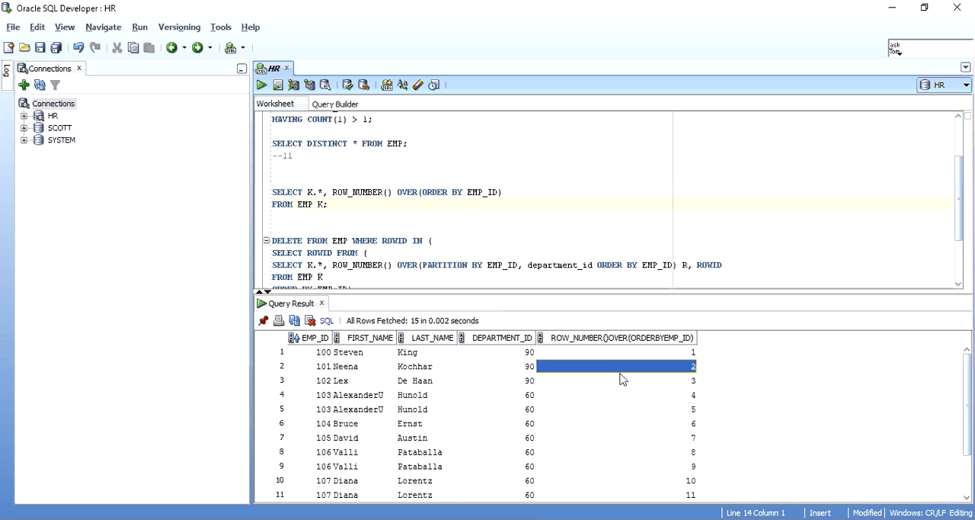
click(614, 381)
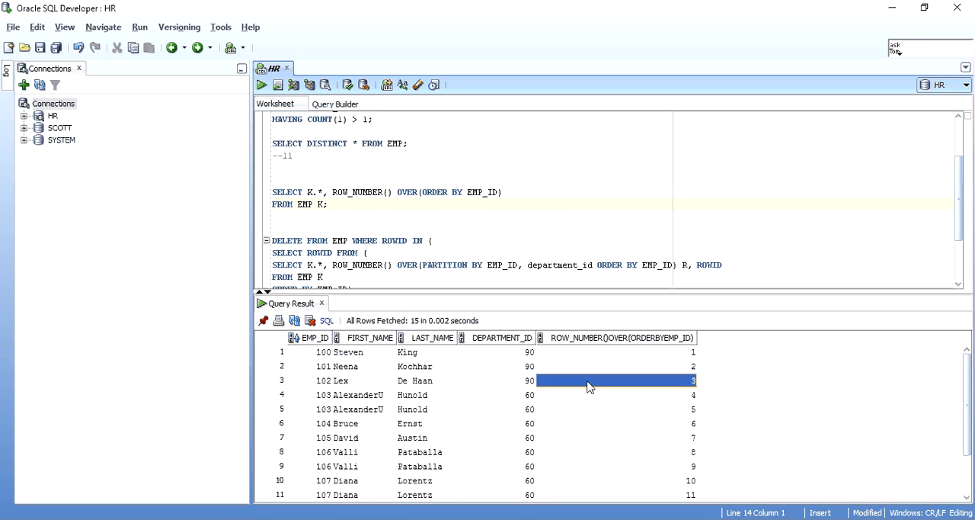
click(615, 395)
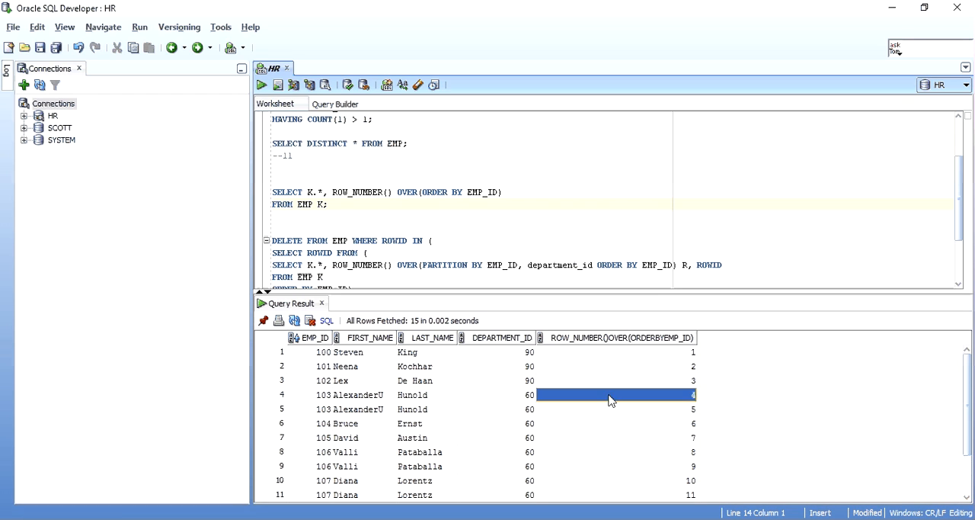
click(615, 409)
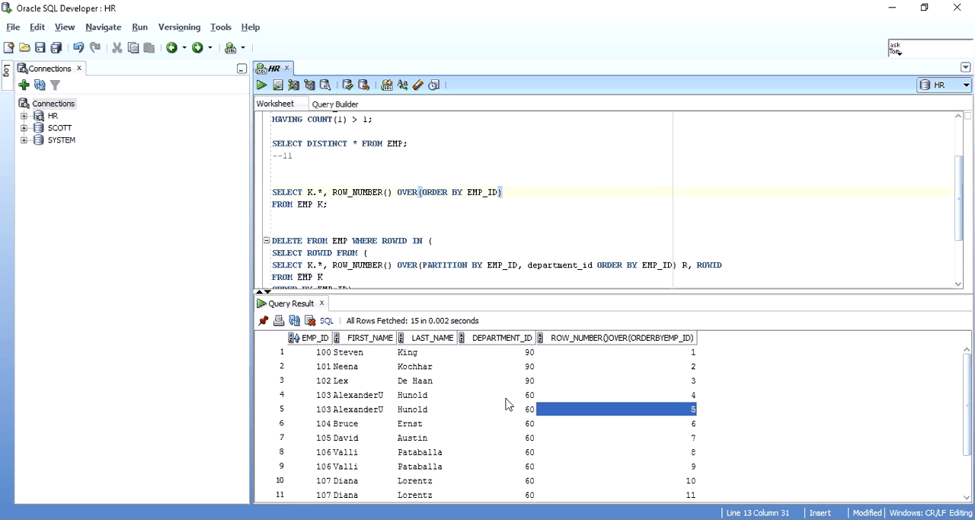
- Add PARTITION BY EMP_ID to the ROW_NUMBER window and run the query
text(PA)
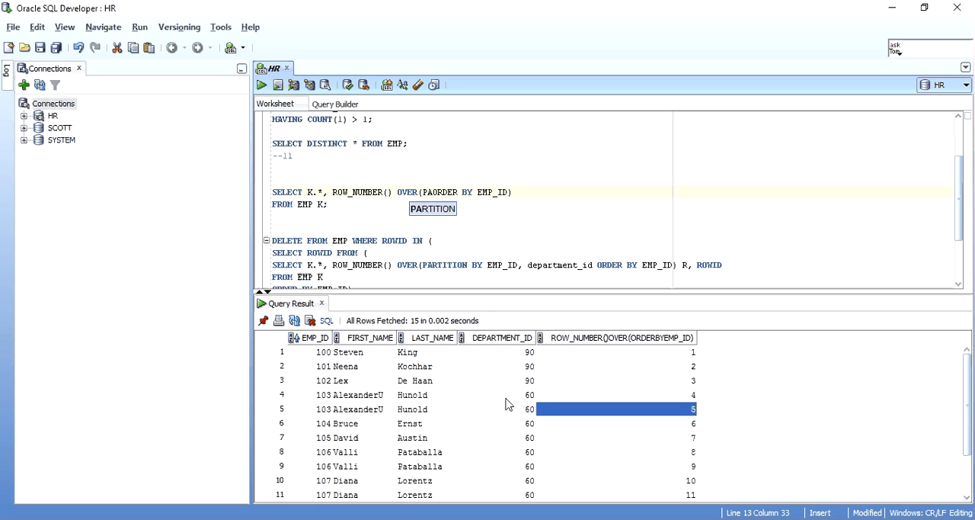
text(PARTITION BY)
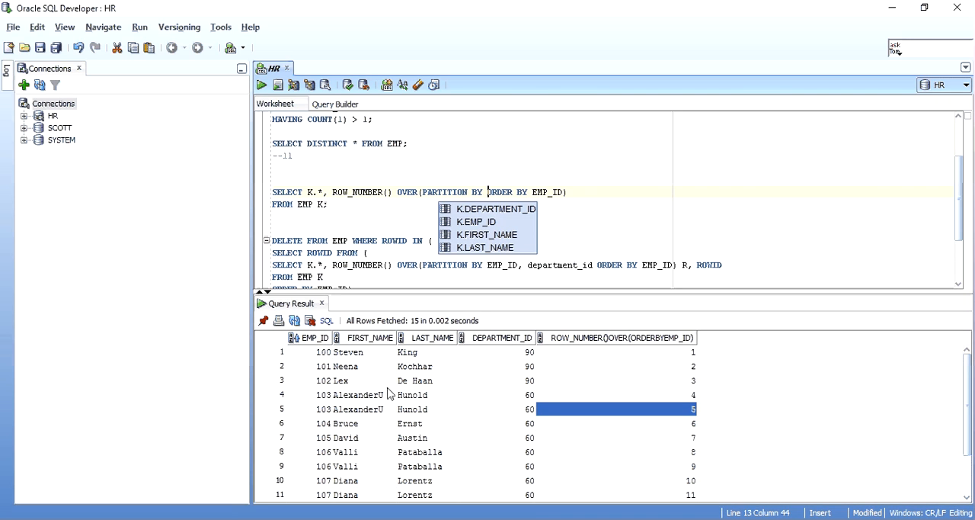
mouse_move(411, 272)
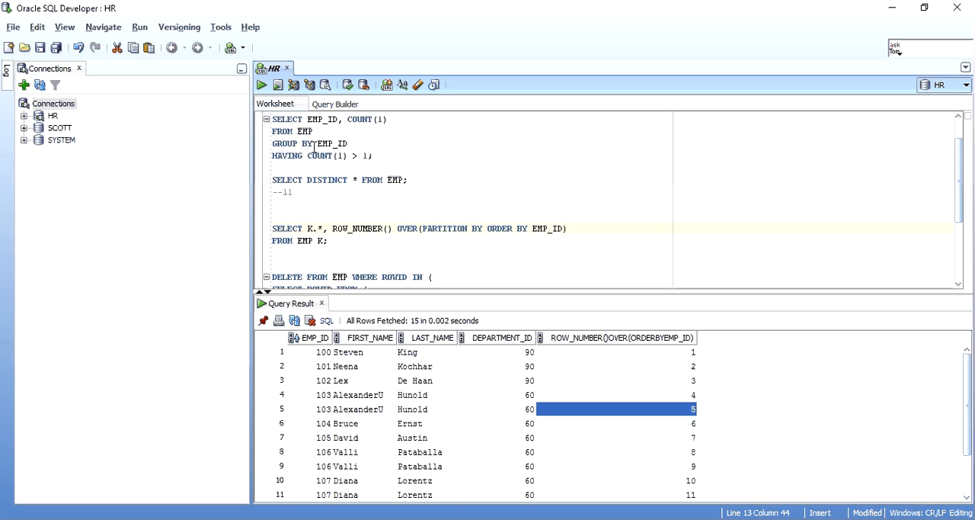
double_click(331, 143)
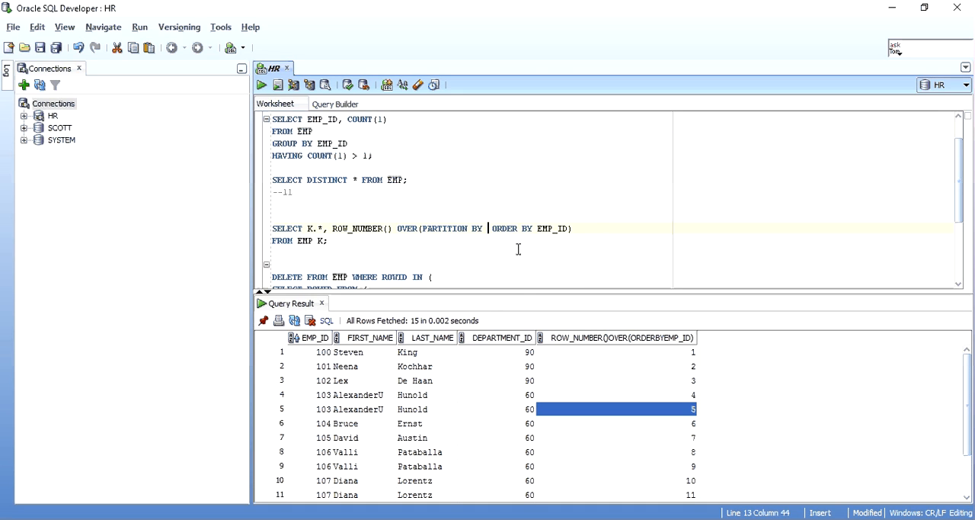
text(EMP_ID)
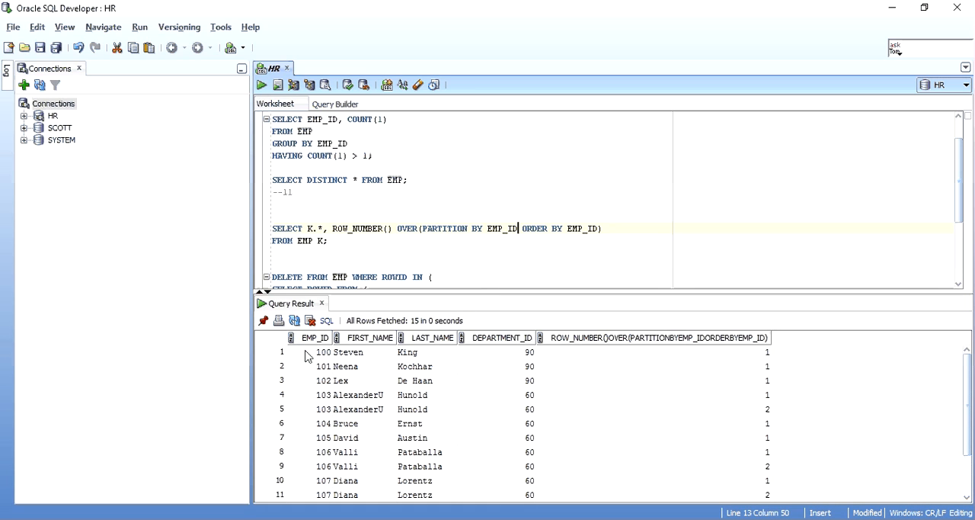
click(317, 352)
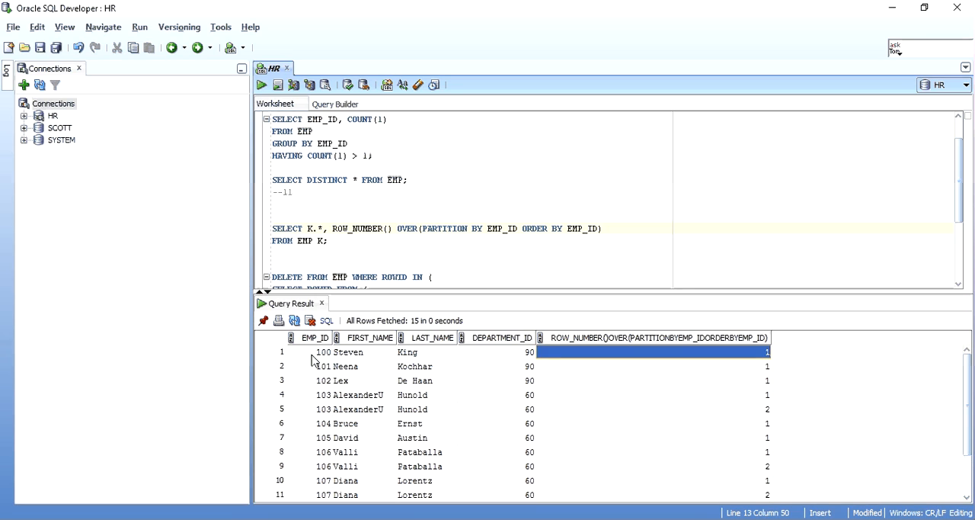
mouse_move(347, 355)
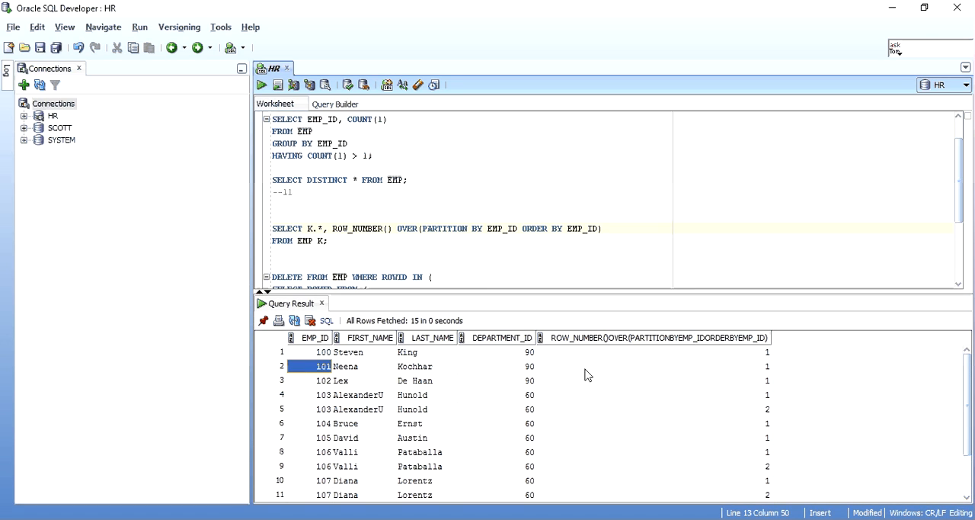
- Show duplicate employees 103 and 106 numbered 2 within their EMP_ID groups
click(317, 381)
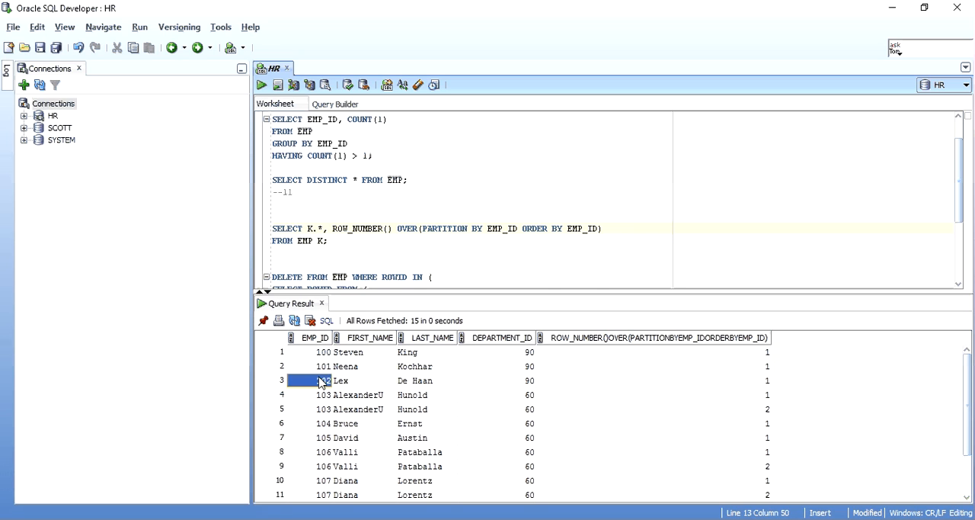
click(323, 395)
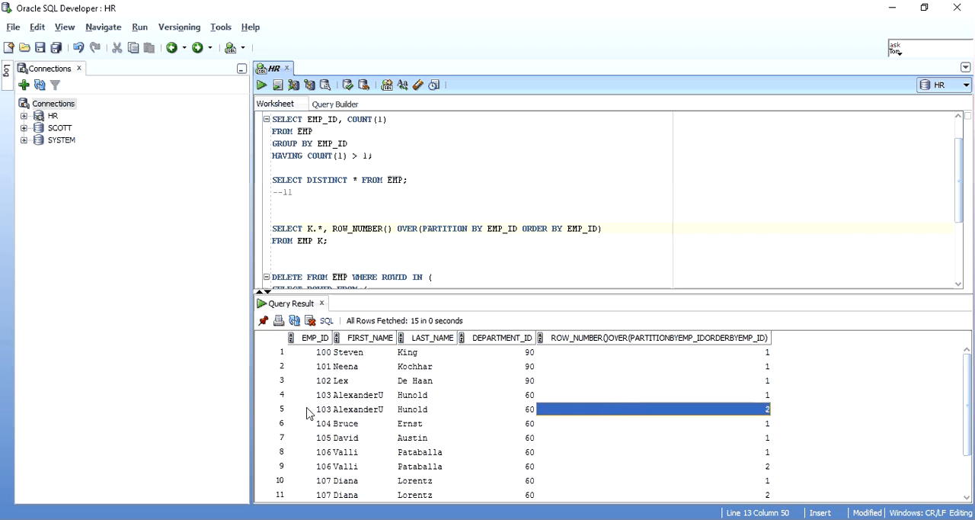
click(652, 395)
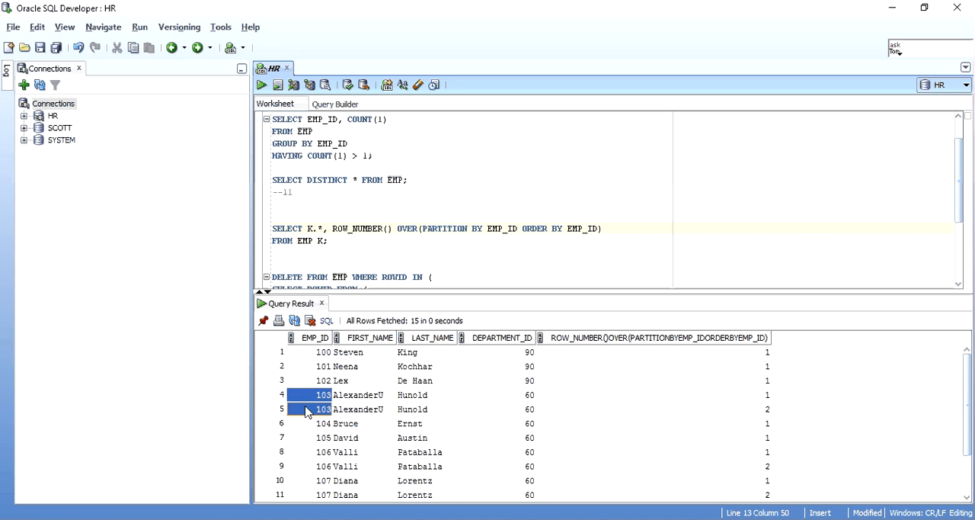
click(653, 408)
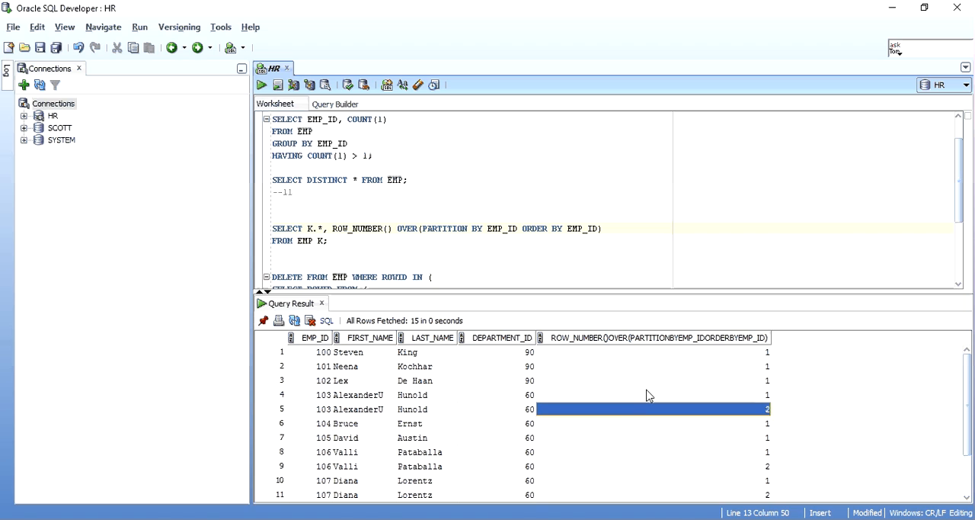
click(652, 395)
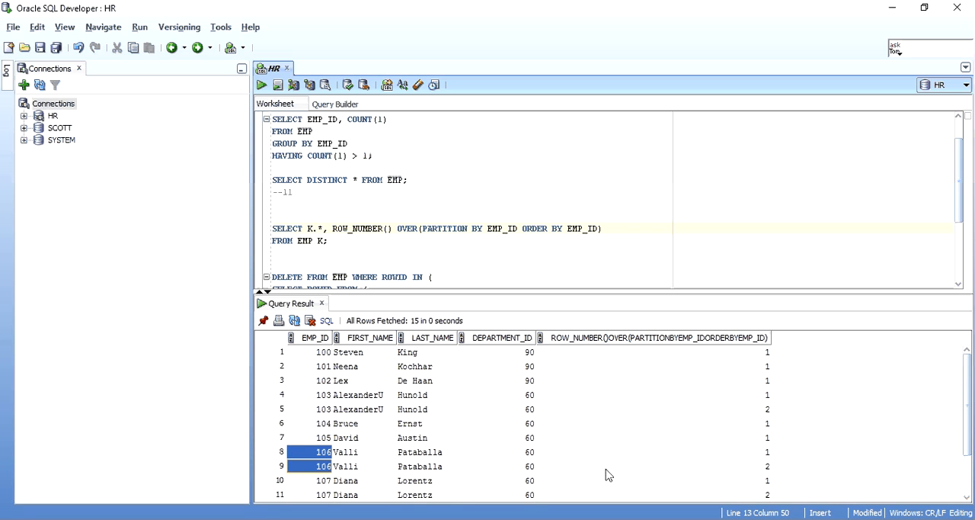
scroll(down, 3)
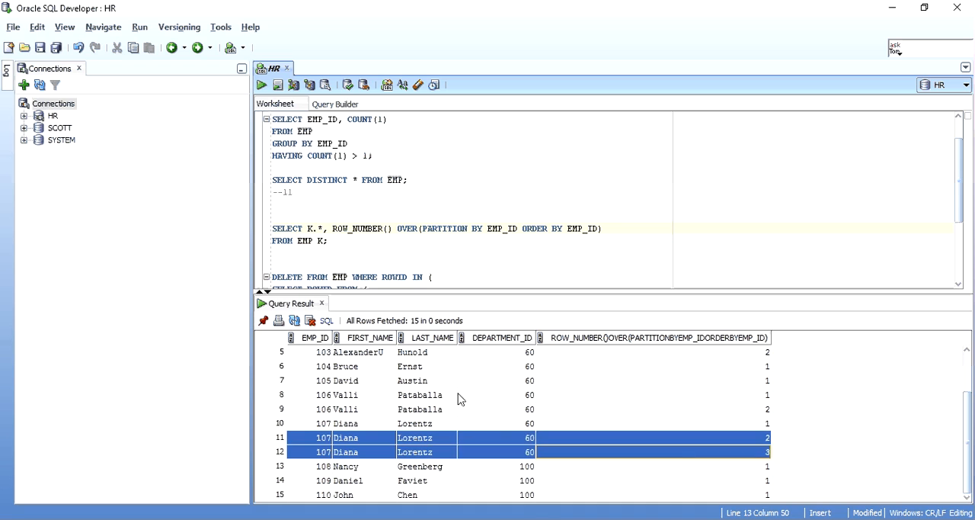
mouse_move(663, 350)
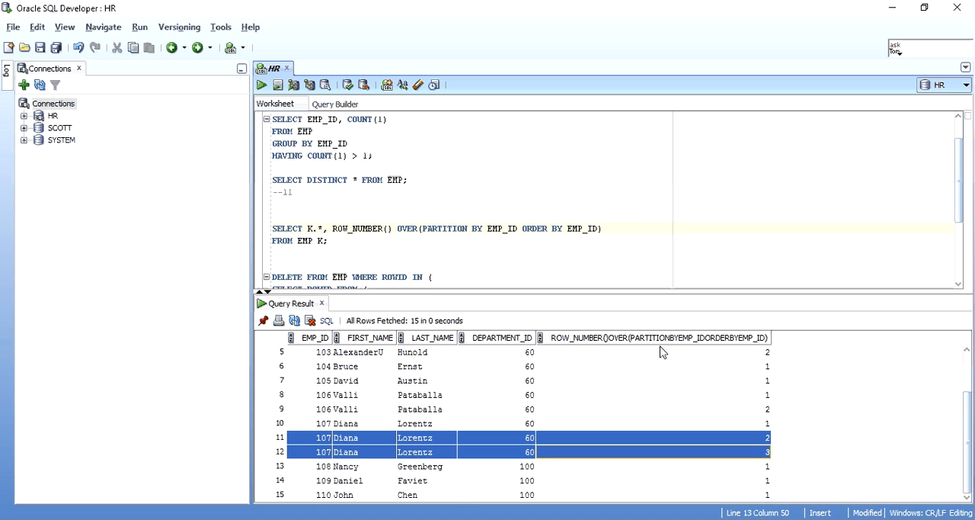
mouse_move(754, 500)
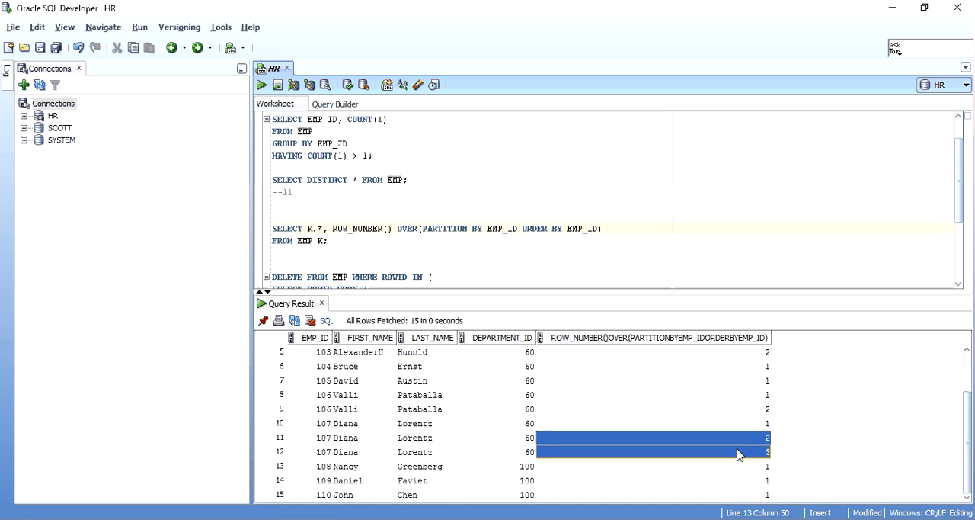
click(653, 408)
text( R)
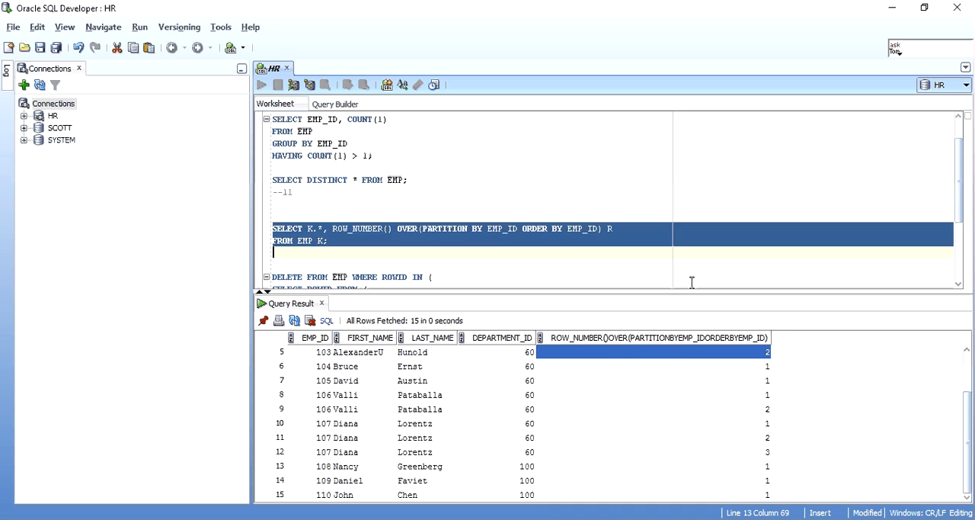
- Alias the row-number column as R, add ROWID to the select list and rerun
click(260, 86)
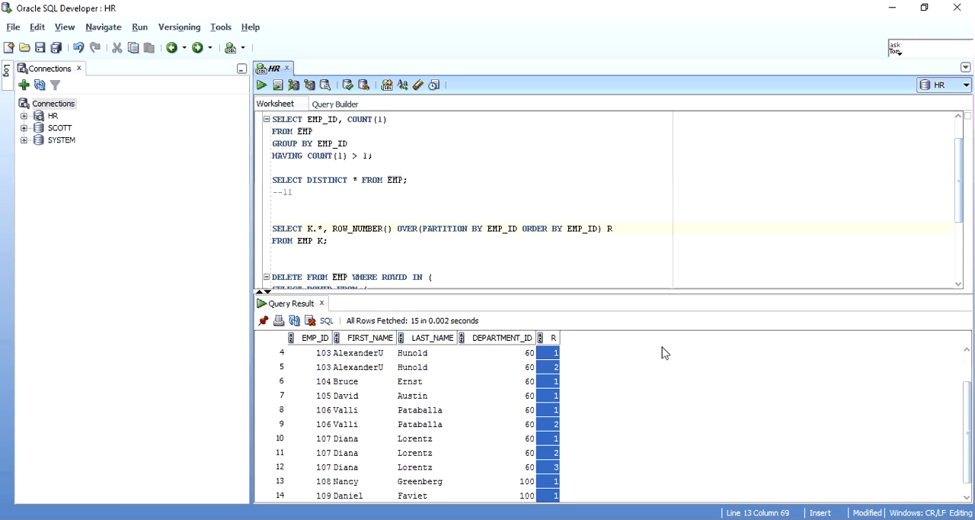
click(261, 85)
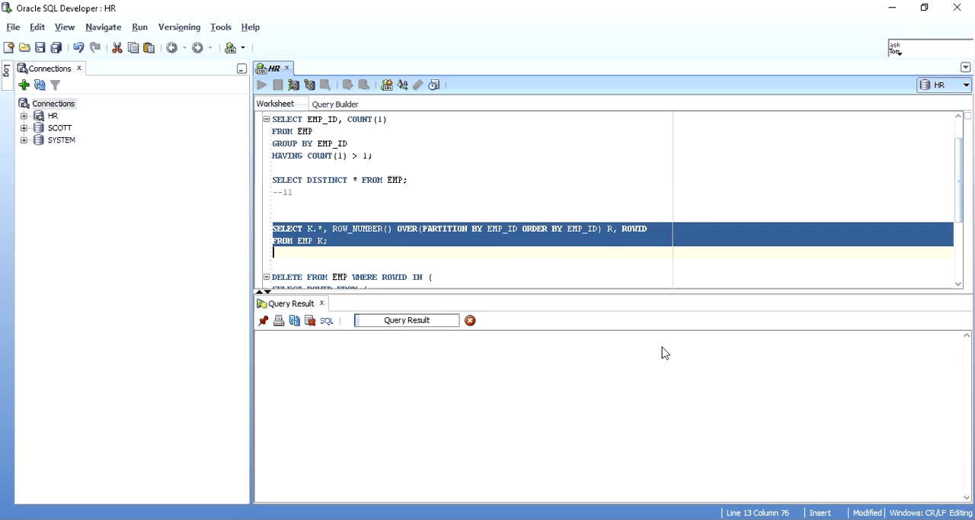
click(261, 85)
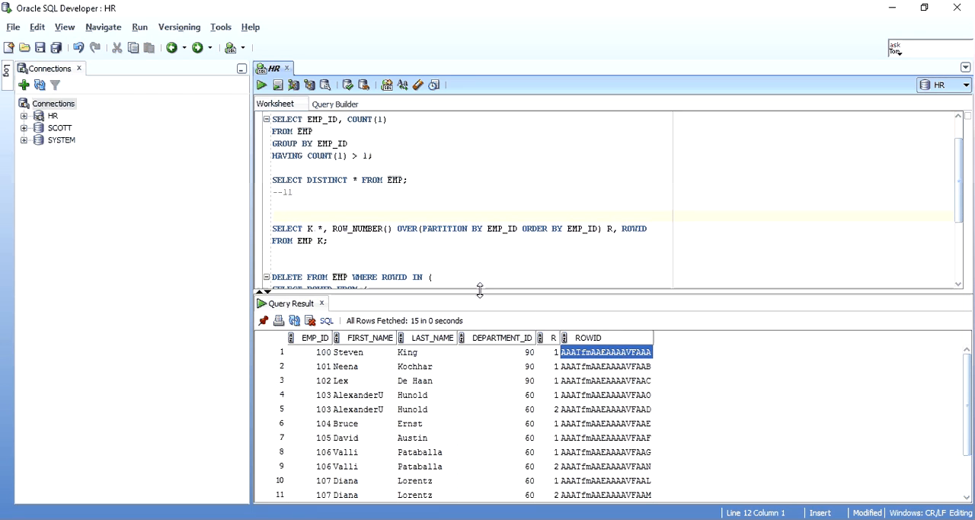
- Wrap the query as SELECT ROWID FROM (...) WHERE R != 1 and fetch the four duplicate ROWIDs
text(ROW)
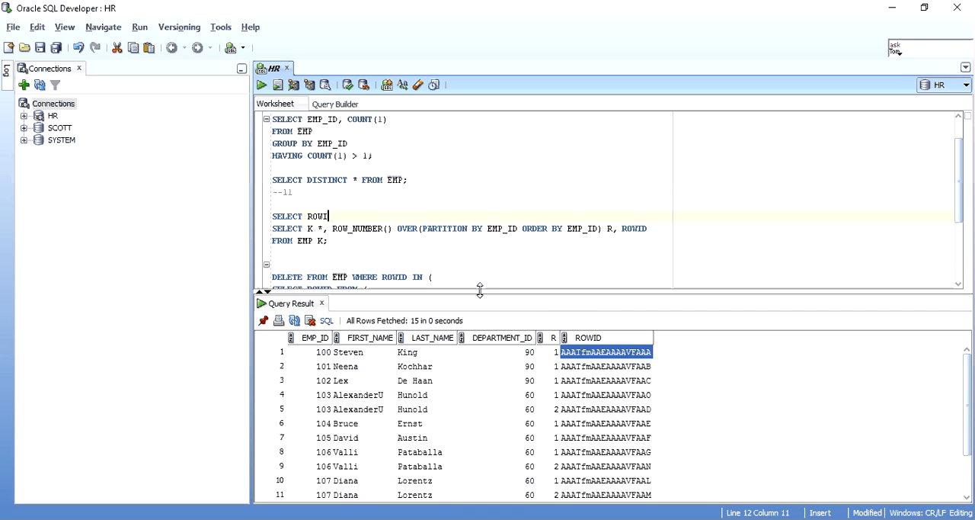
text(D FROM ()
click(303, 240)
text())
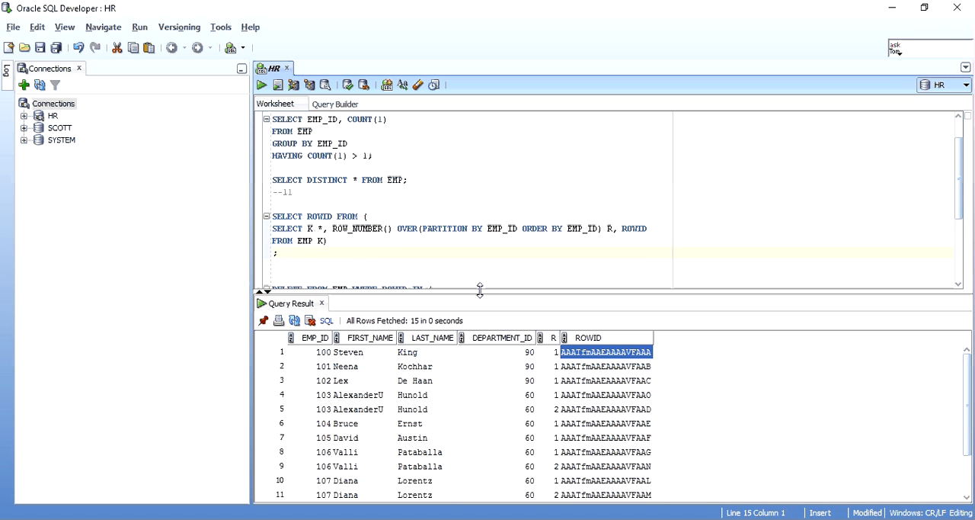
text(WHERE R !=1)
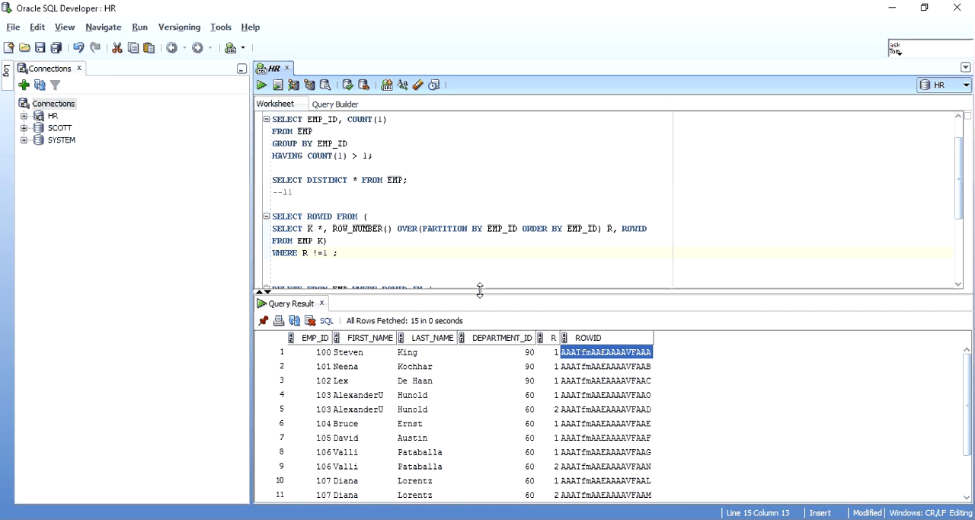
click(260, 85)
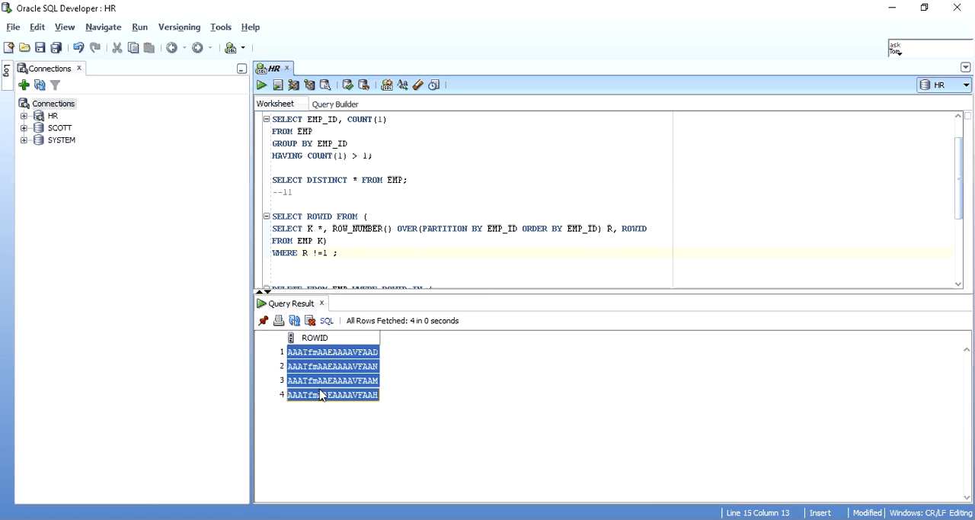
click(274, 205)
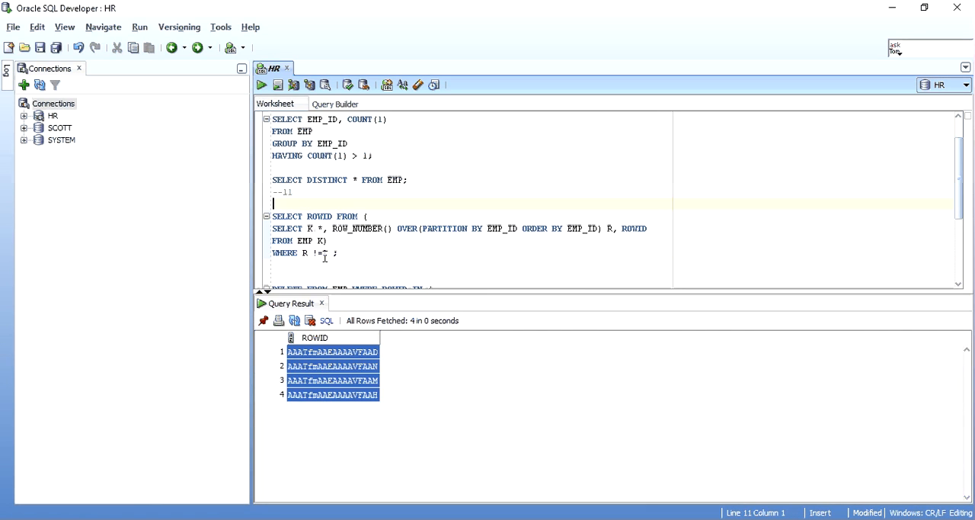
- Wrap the ROWID query as DELETE FROM EMP WHERE ROWID IN (...) and run it, deleting 4 rows
text(DELETE)
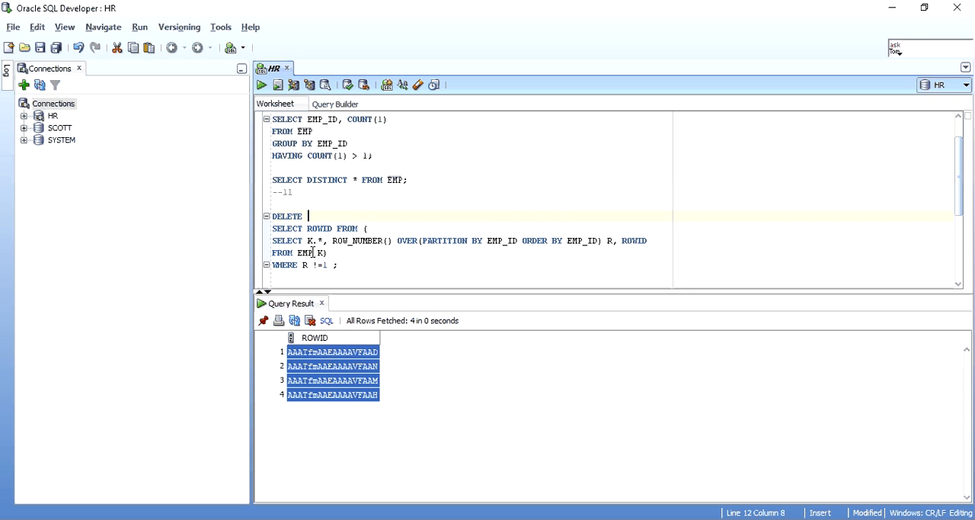
text(FROM EMP WHERE ROWID I)
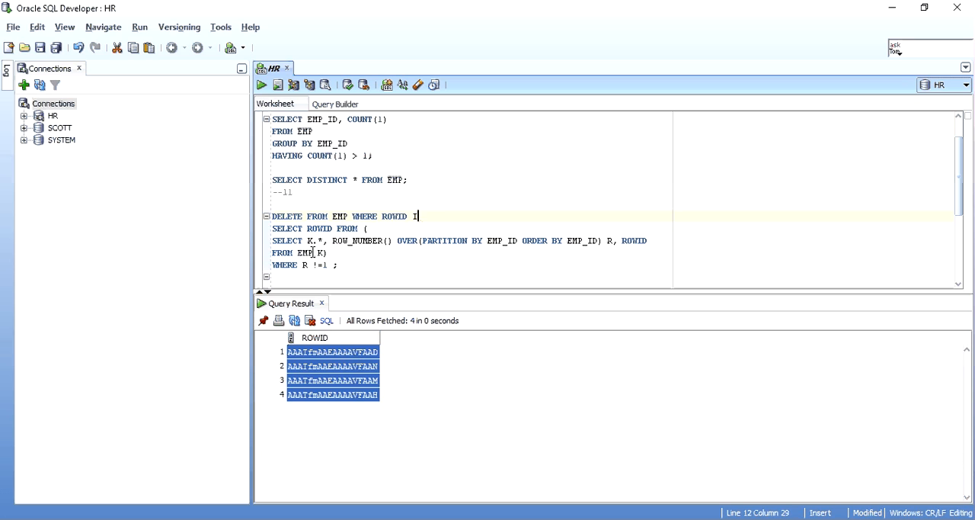
text(N ()
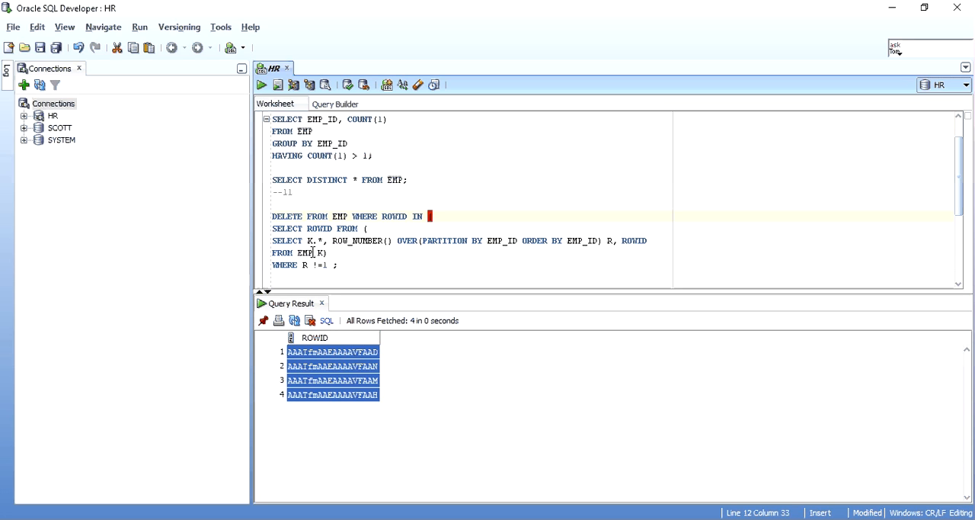
text())
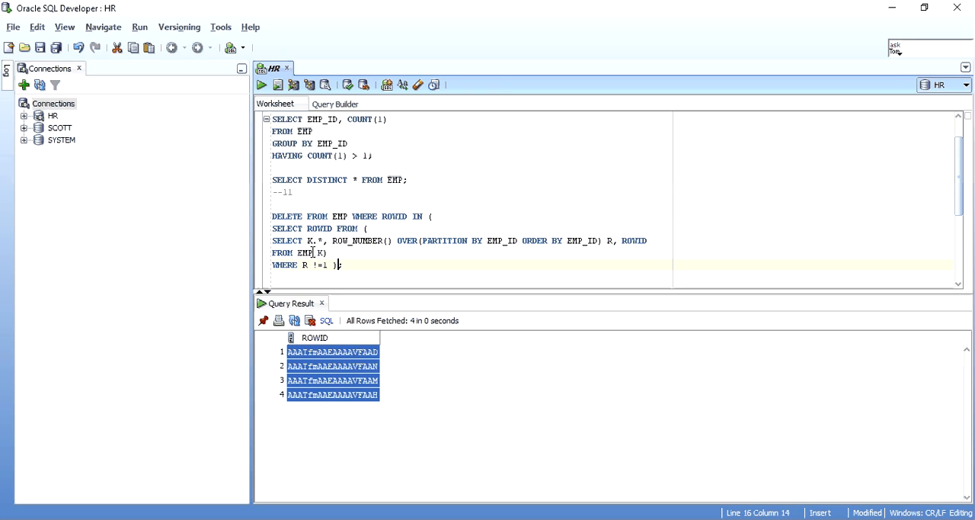
click(277, 85)
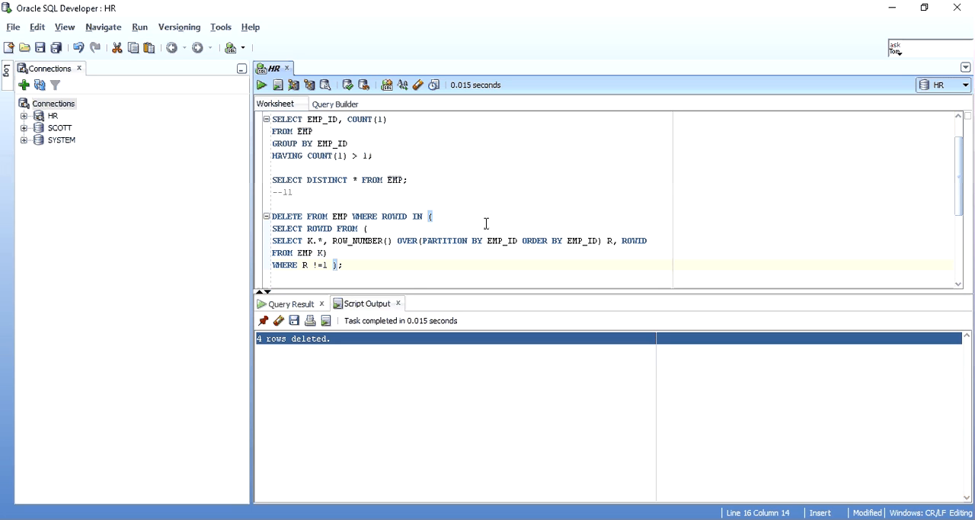
- Run SELECT * FROM EMP and use Count Rows to confirm 11 rows remain
scroll(down, 3)
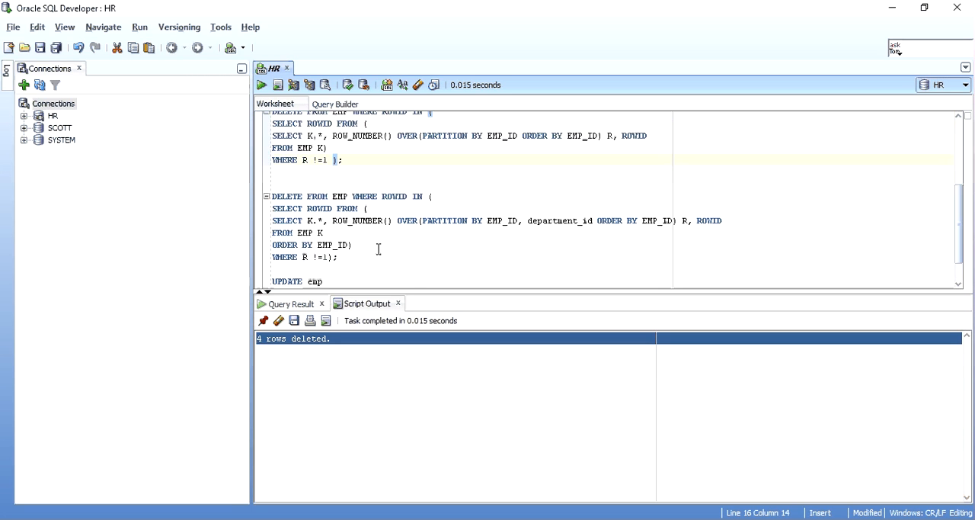
scroll(up, 3)
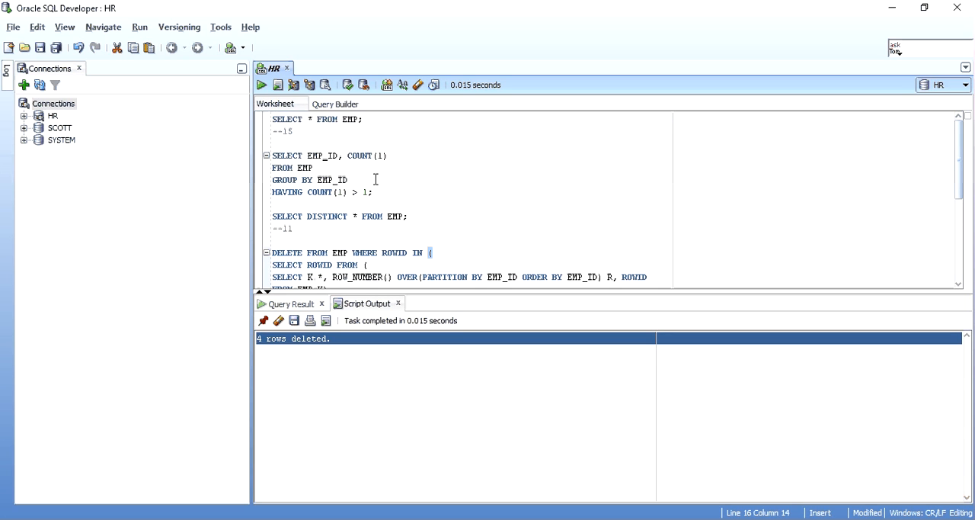
click(262, 86)
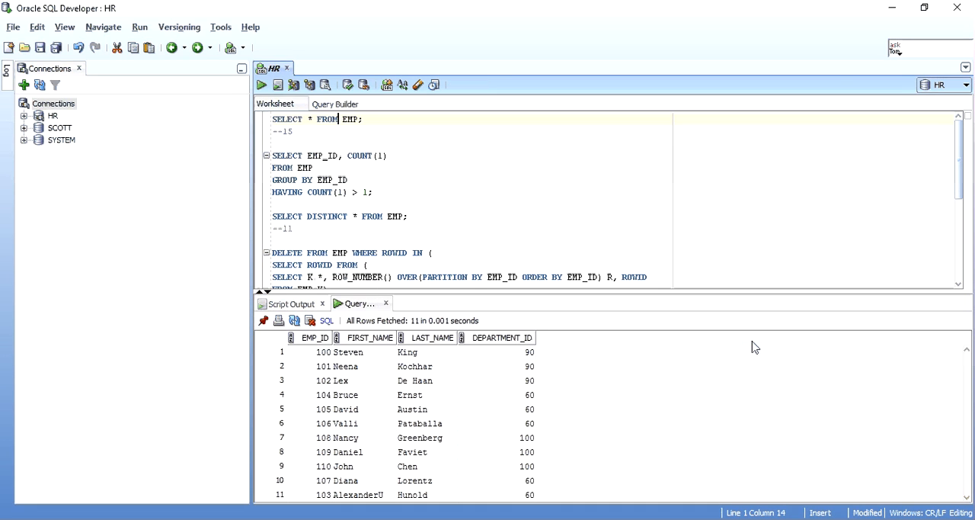
double_click(421, 437)
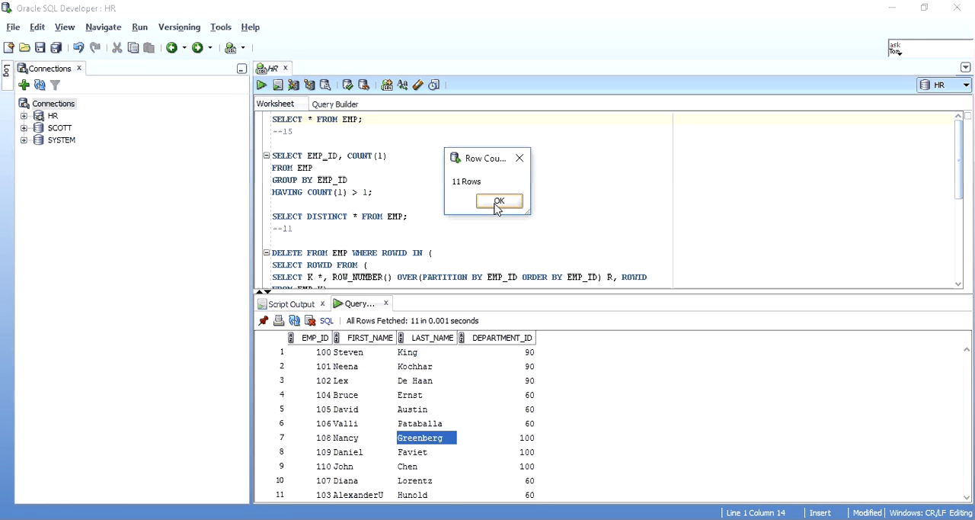
click(500, 202)
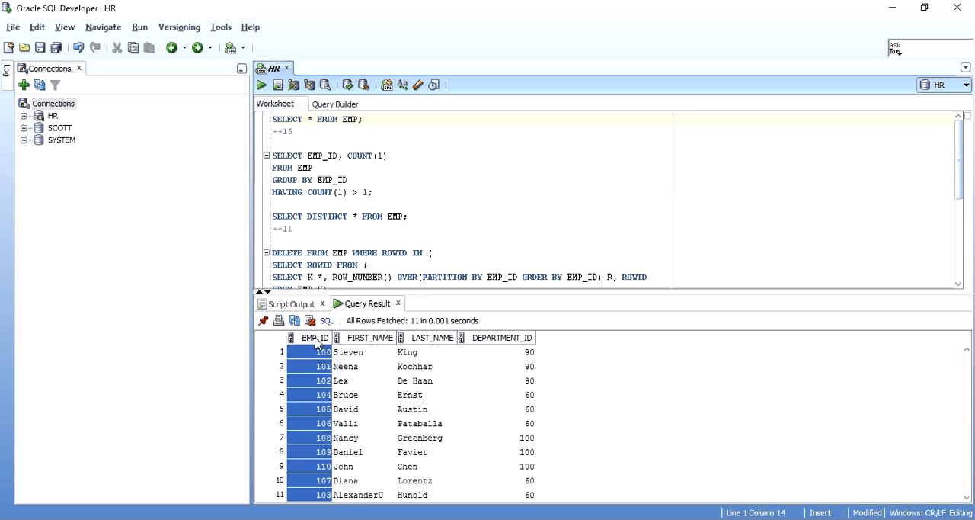
- Sort the result by EMP_ID and check employee 107 now appears only once
click(314, 339)
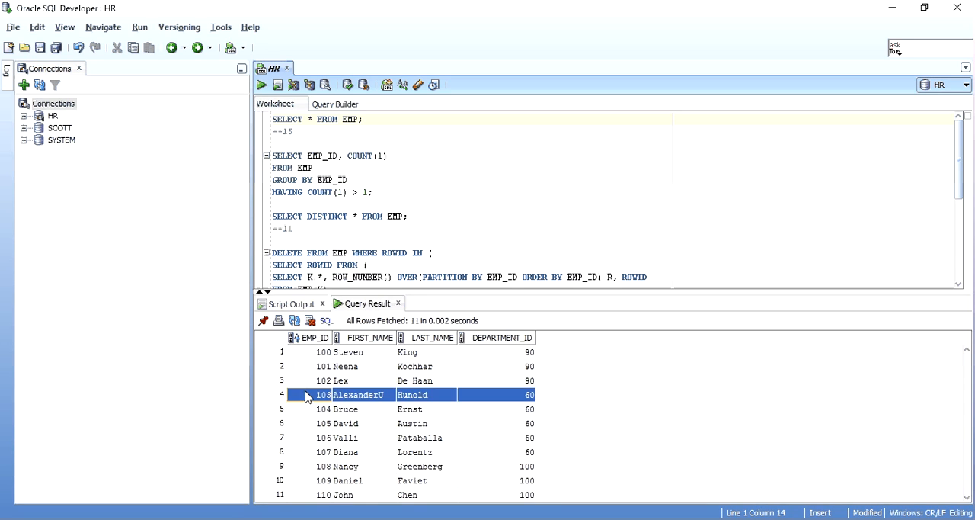
click(348, 451)
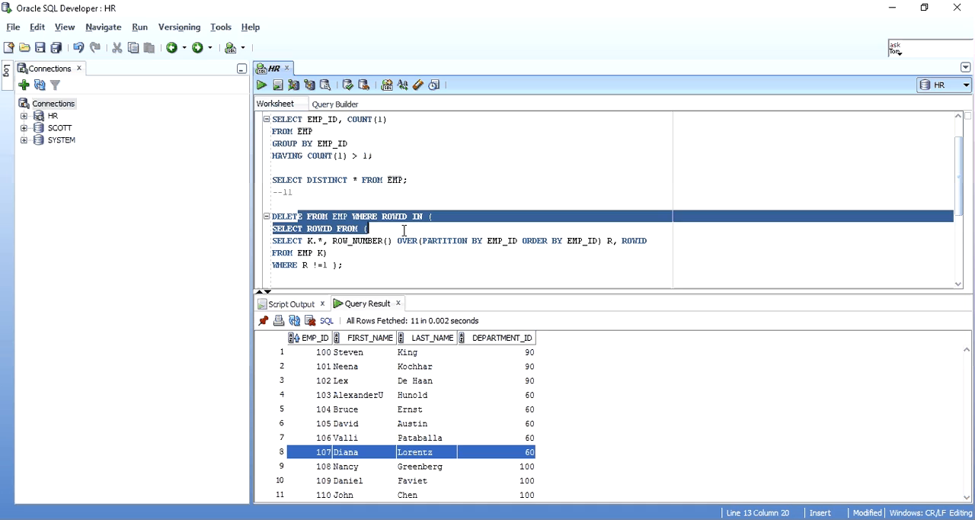
double_click(634, 241)
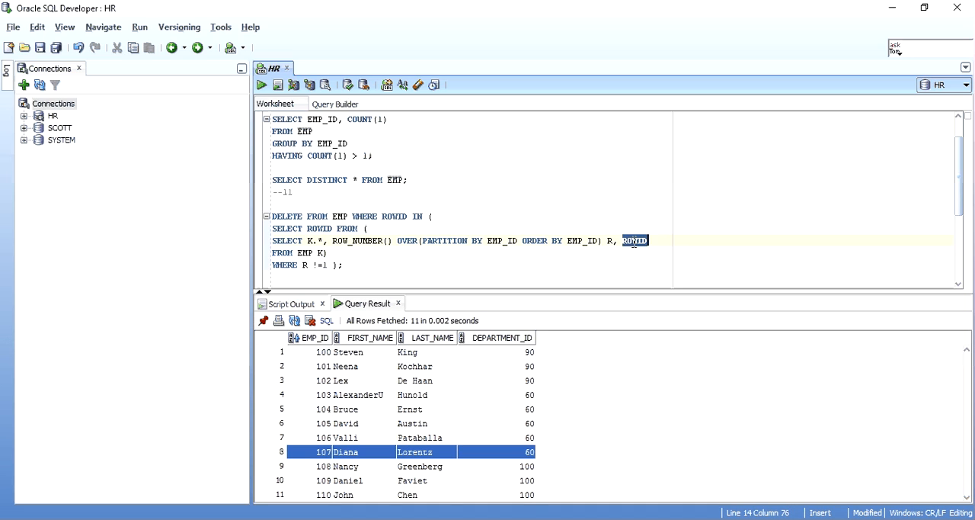
mouse_move(482, 390)
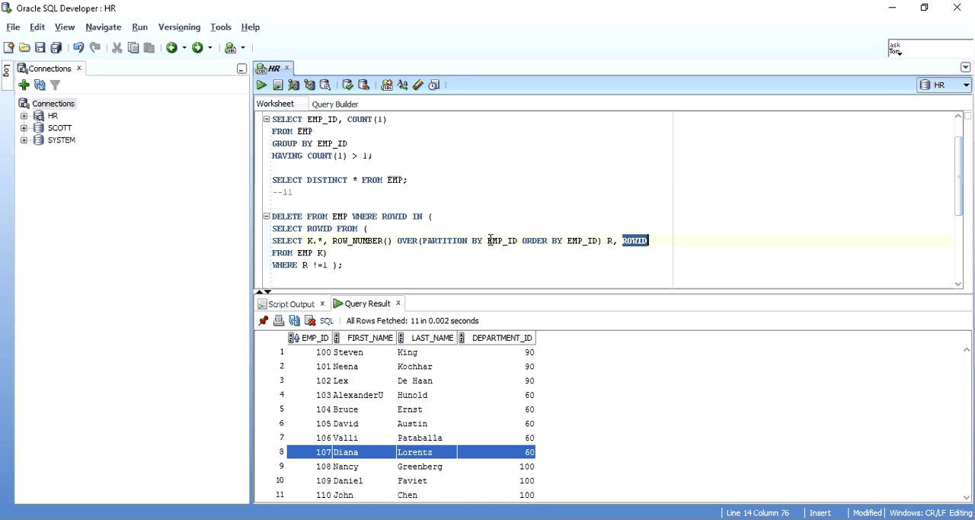
double_click(502, 240)
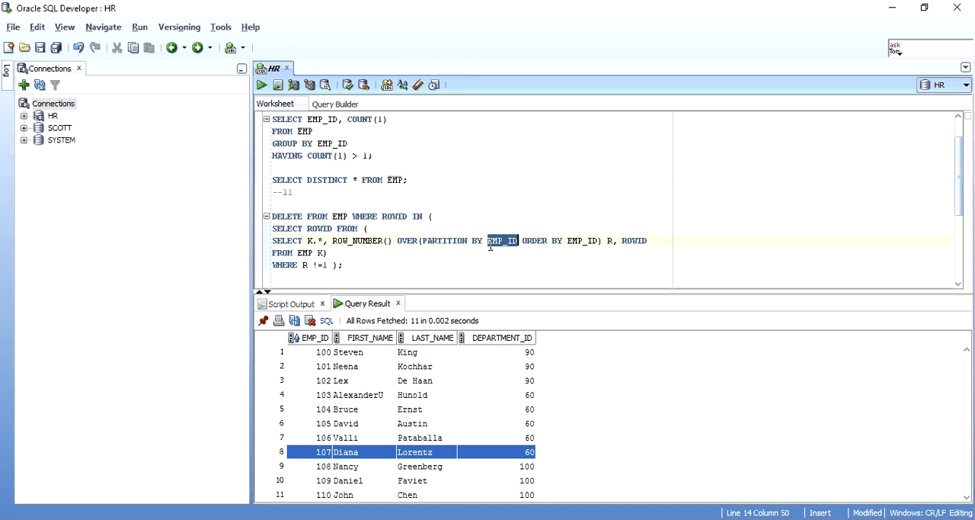
scroll(up, 3)
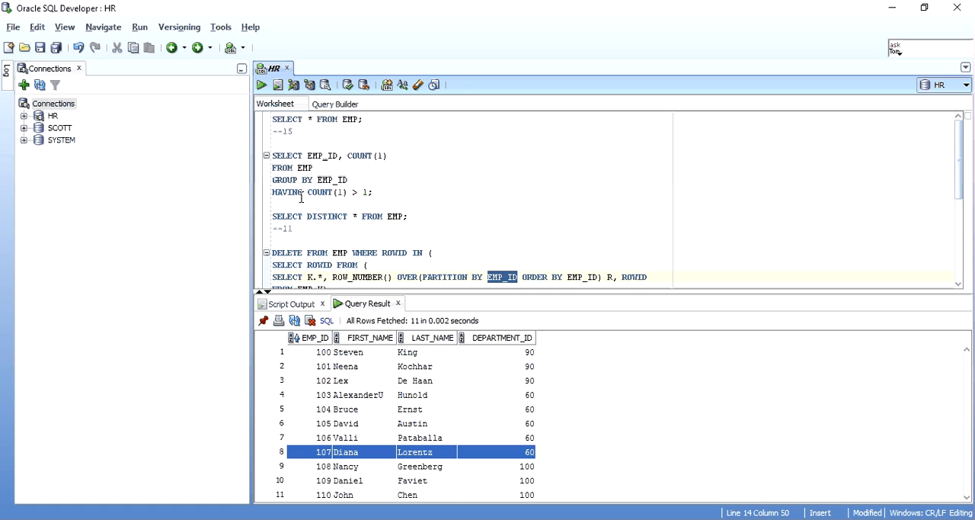
double_click(332, 180)
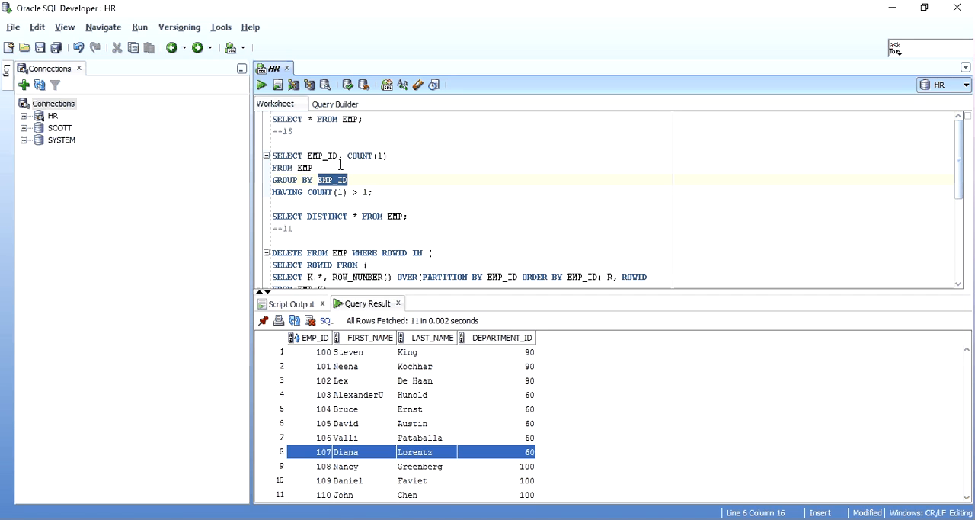
scroll(down, 3)
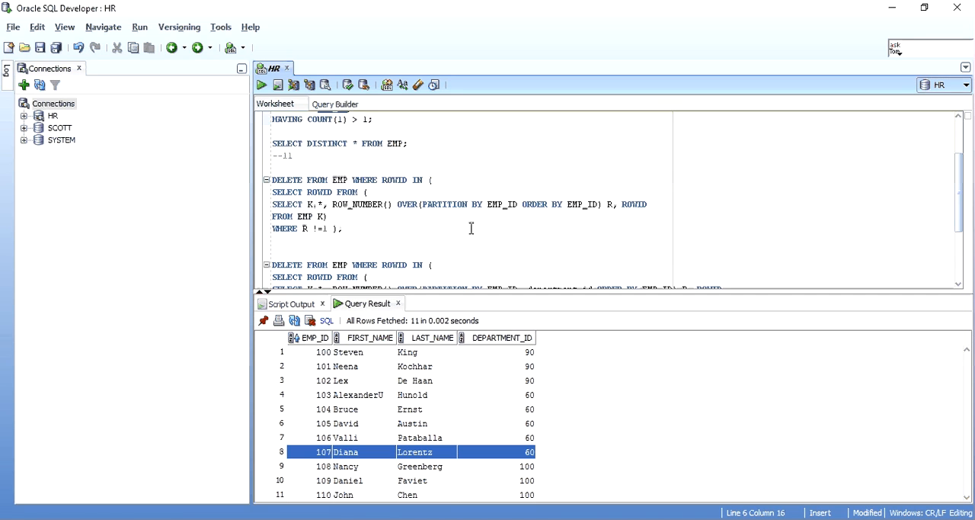